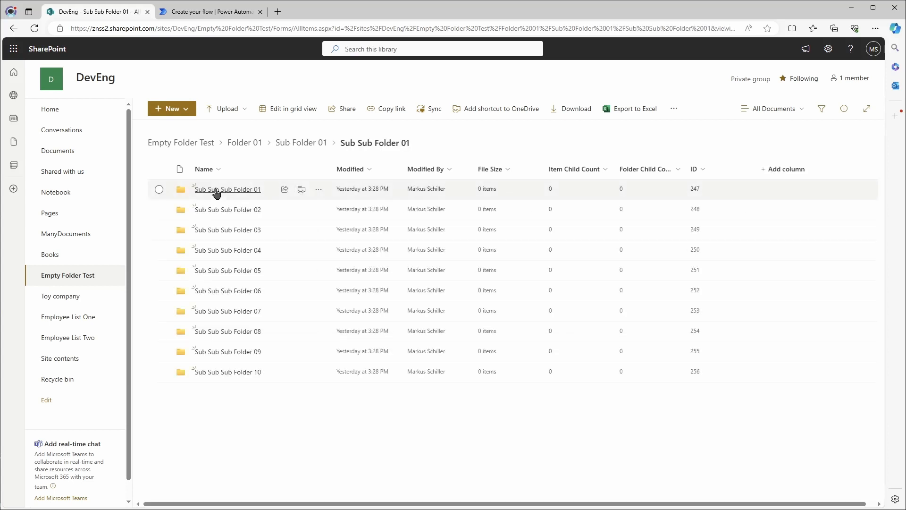
Step: Open Sub Sub Sub Folder 01 in the Empty Folder Test library and confirm it is empty
left_click(226, 188)
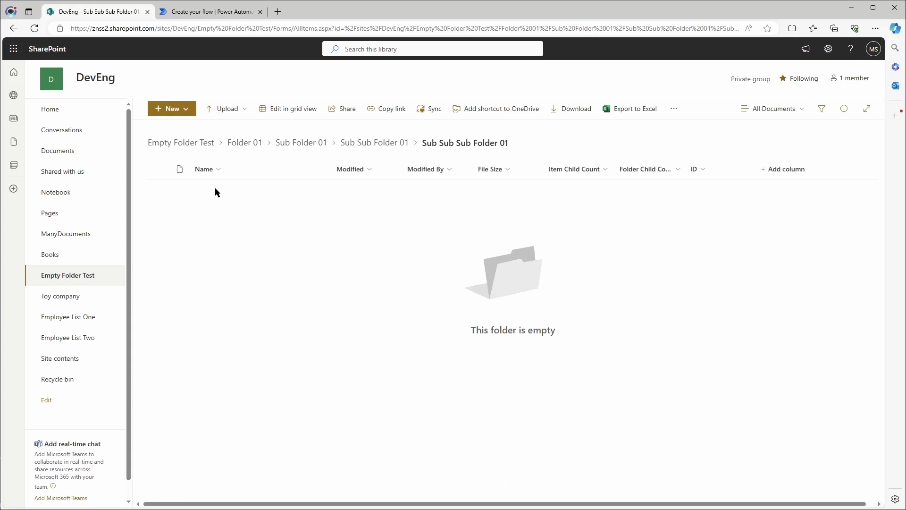
mouse_move(219, 25)
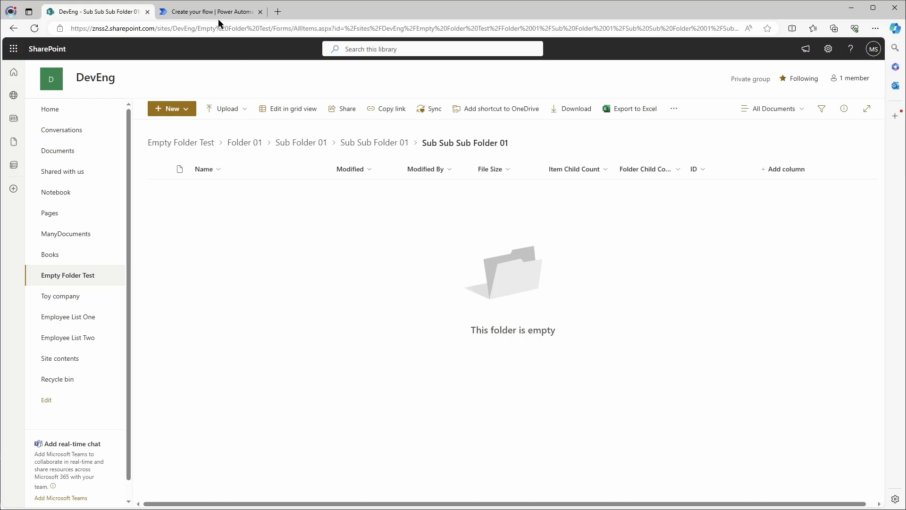
Step: Add an Initialize variable action as a new step after the manual trigger
left_click(211, 11)
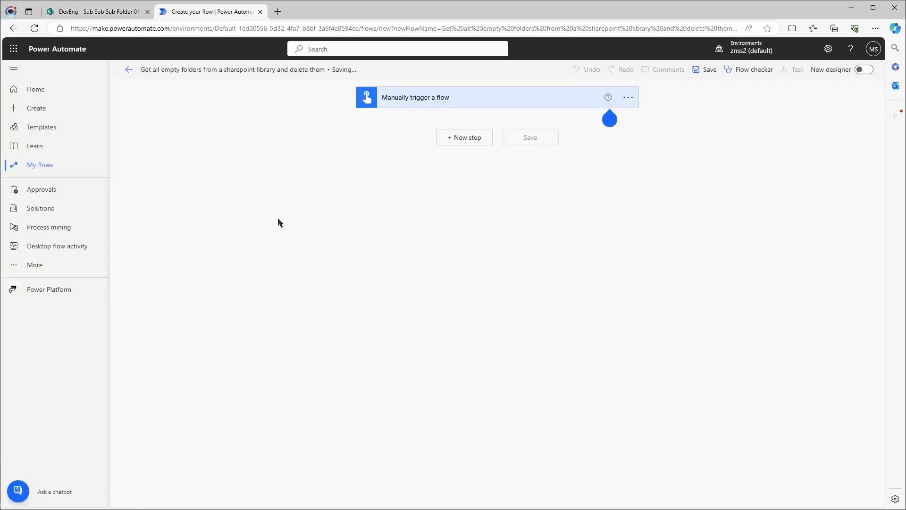
mouse_move(347, 319)
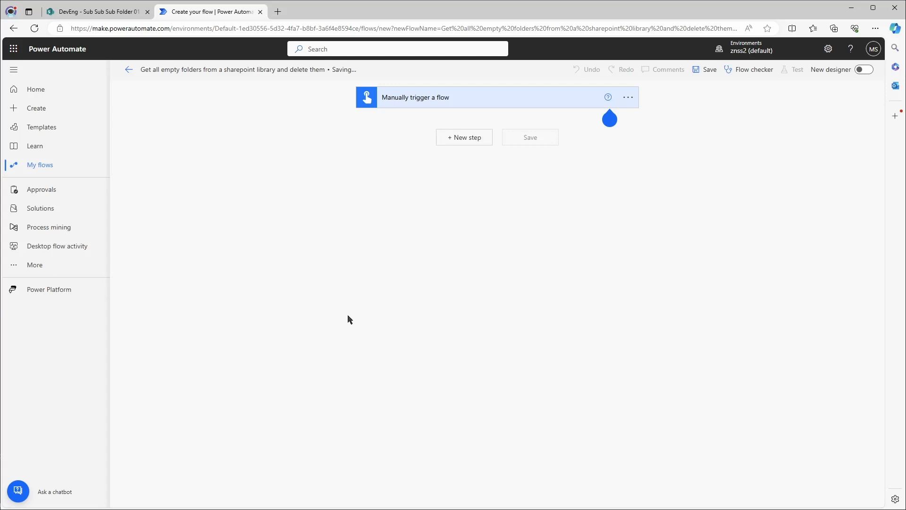
left_click(464, 137)
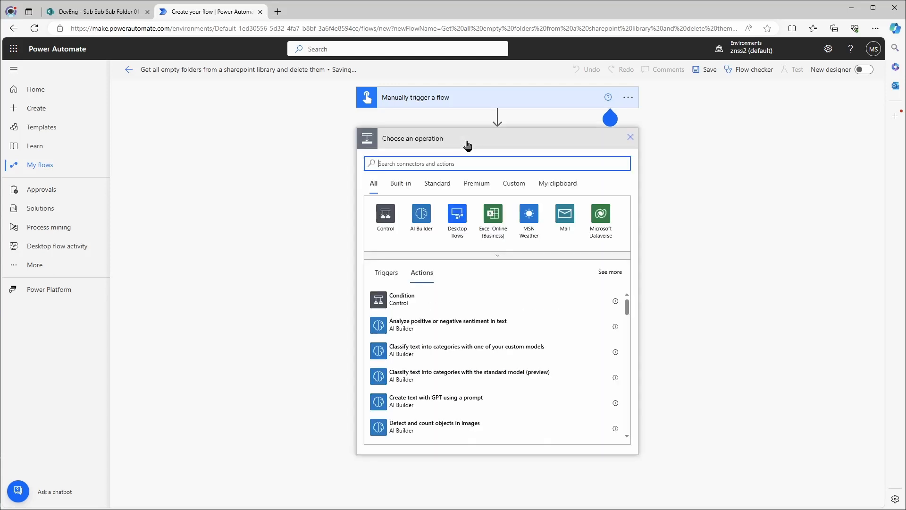
type("init")
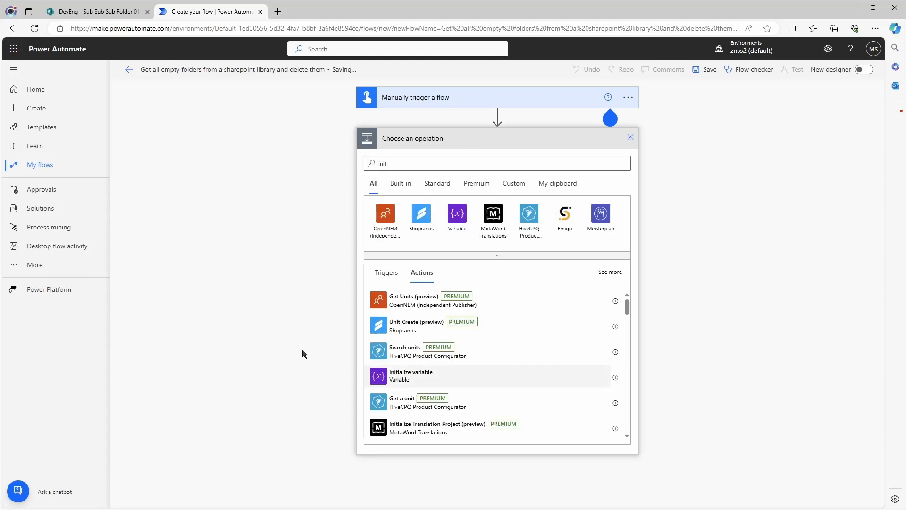
left_click(410, 374)
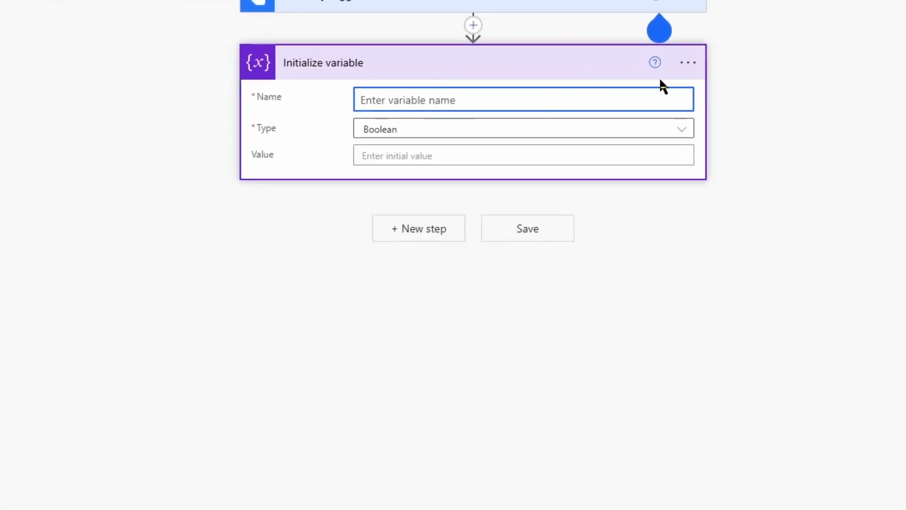
Step: Title the step itemId and define variable itemId as an Integer with value 0
double_click(323, 63)
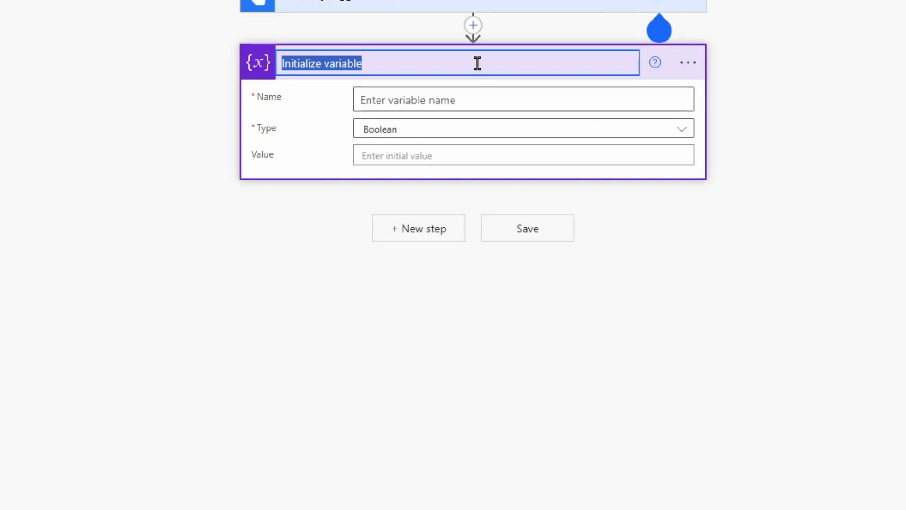
type("itemIdf")
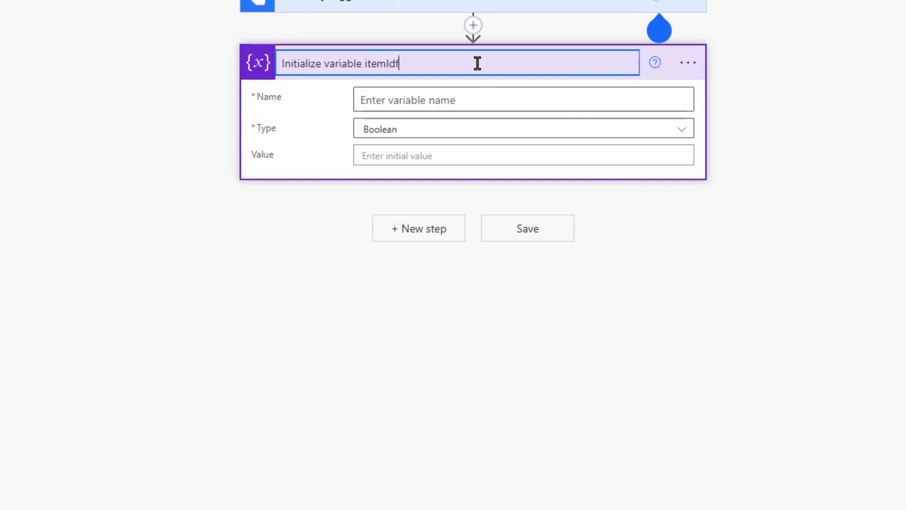
left_click(523, 100)
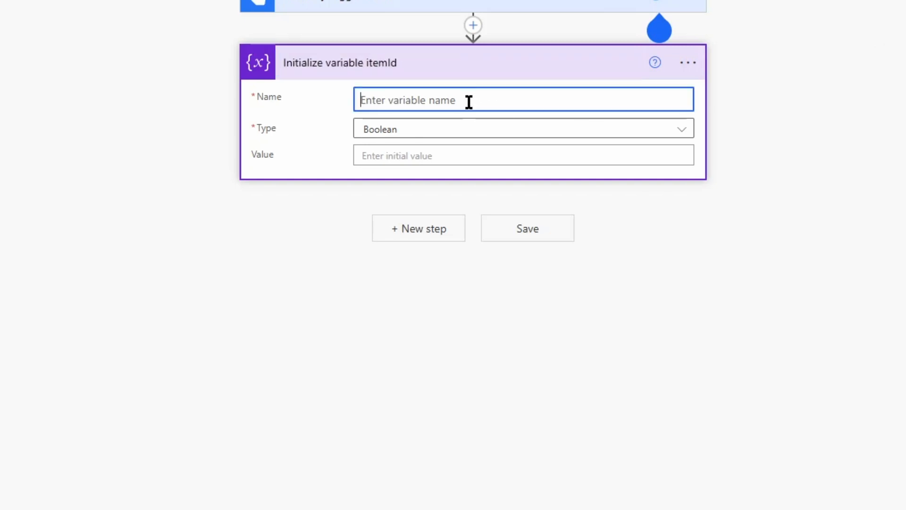
type("itemId")
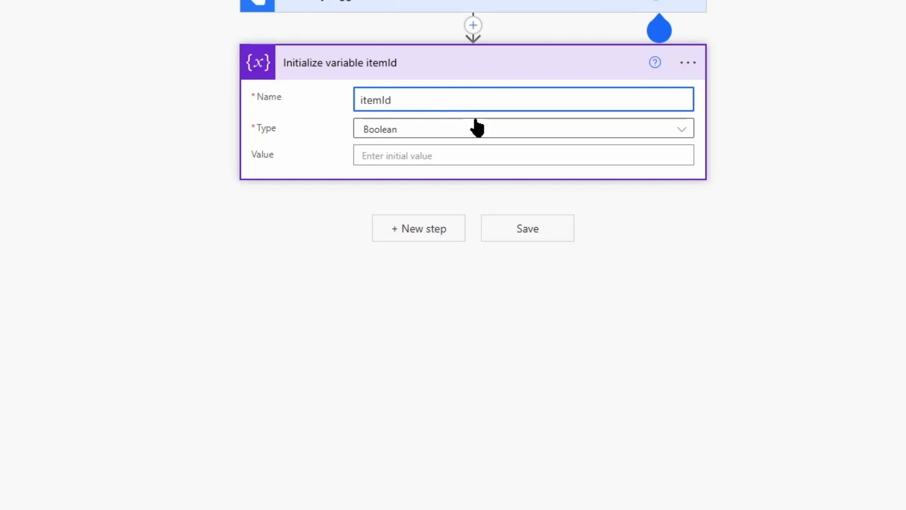
left_click(520, 128)
type("0")
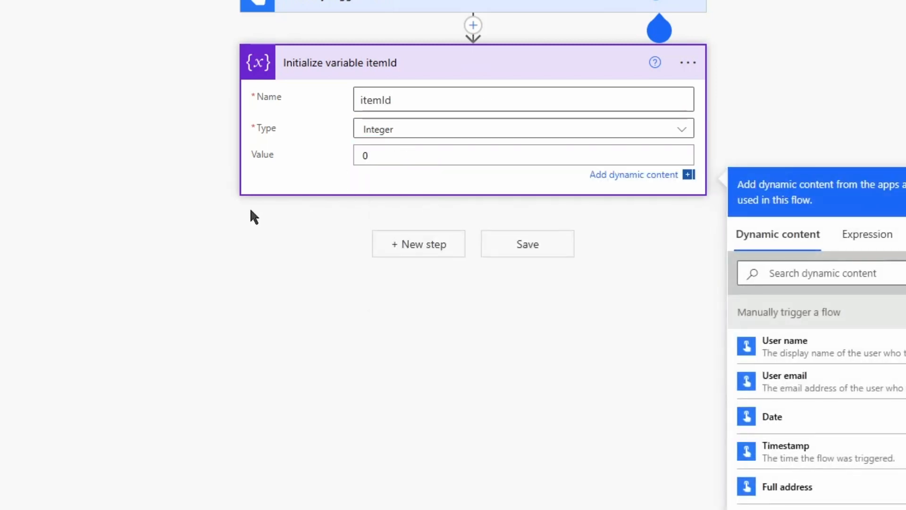
Step: Add a second Initialize variable step renamed and named breakLoop
left_click(418, 244)
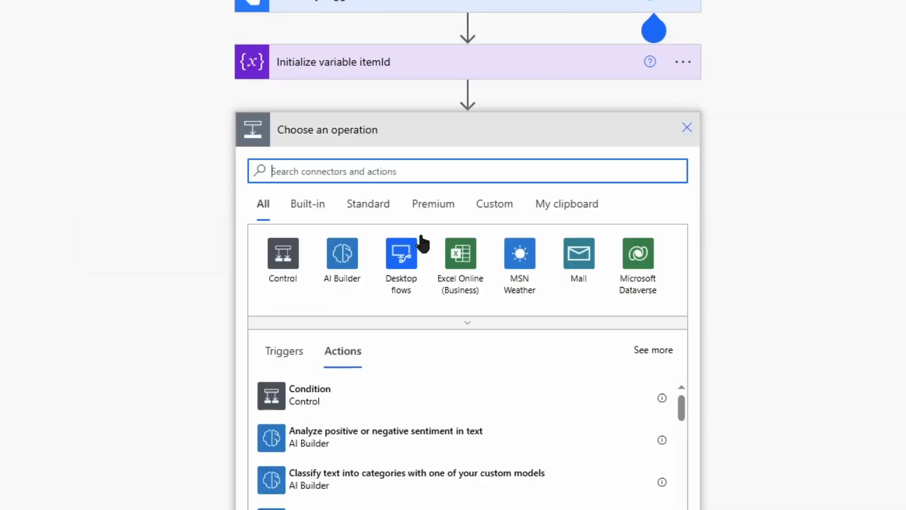
type("init var")
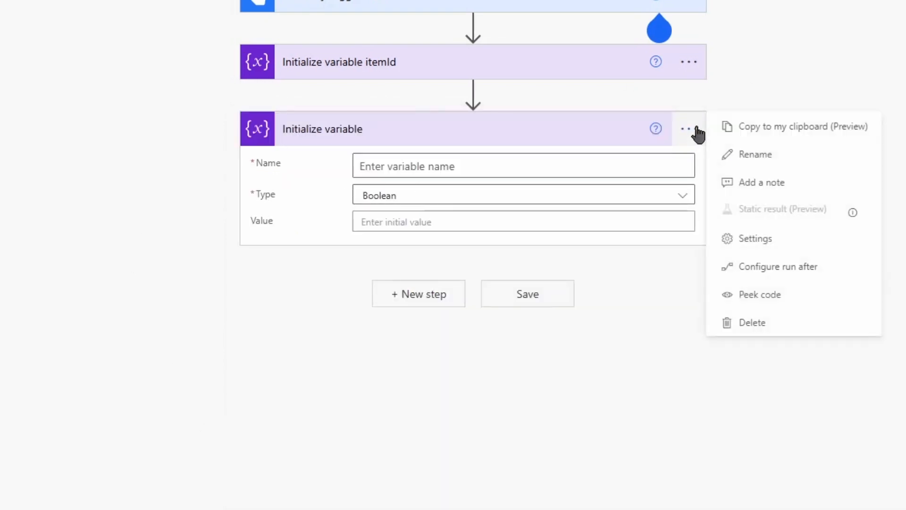
left_click(755, 154)
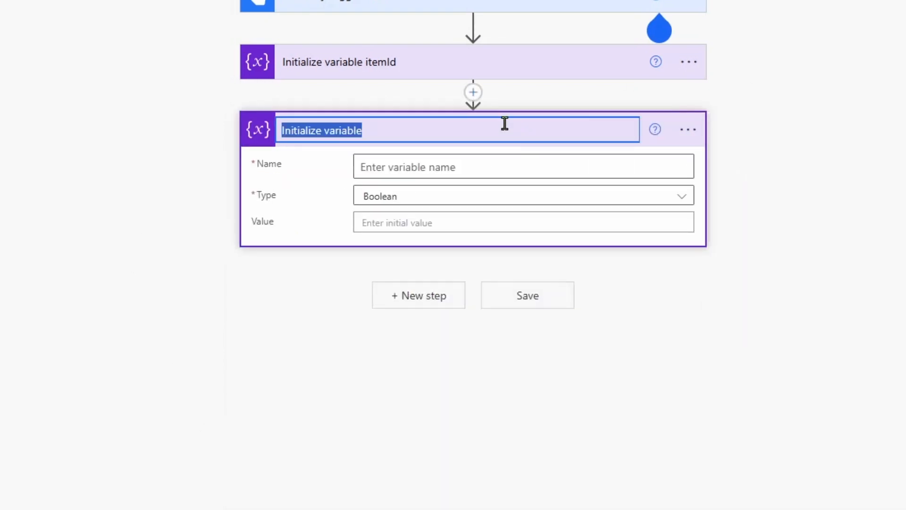
type("break")
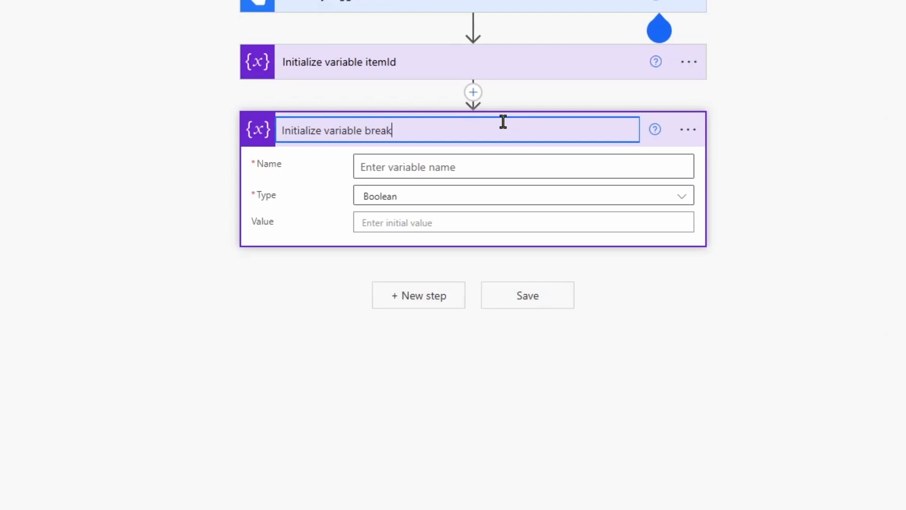
type("Loop")
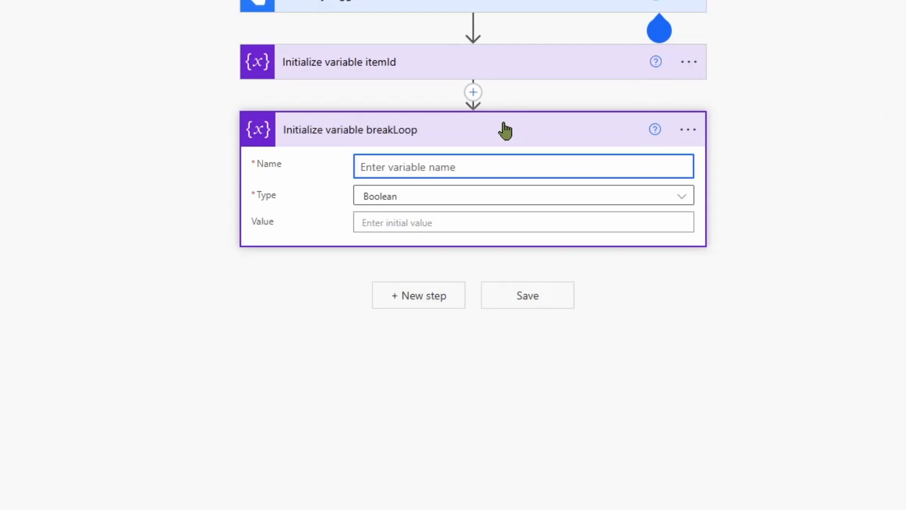
type("breakLoop")
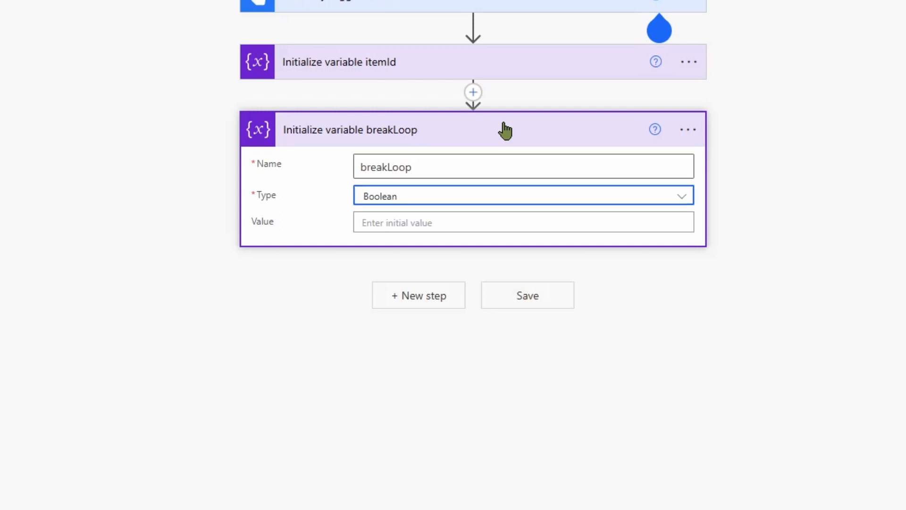
Step: Make breakLoop a Boolean initialized to the expression false
left_click(523, 223)
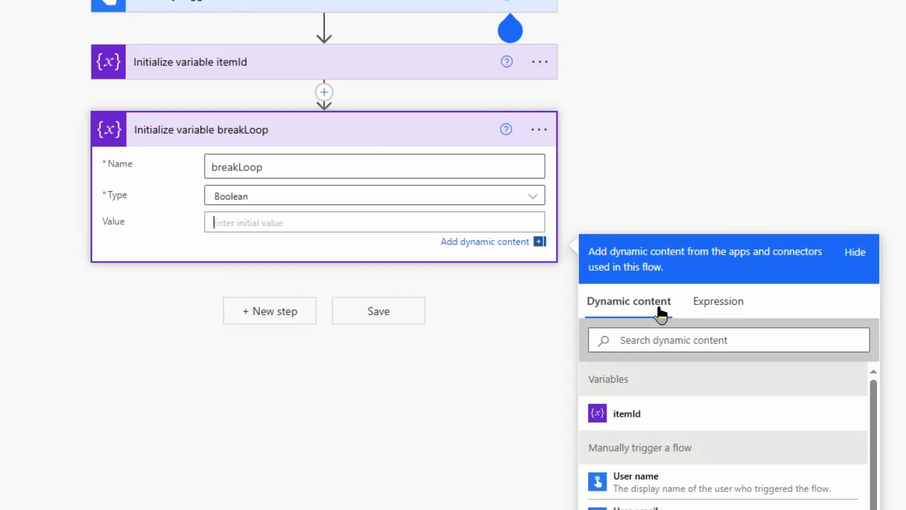
left_click(718, 300)
type("false")
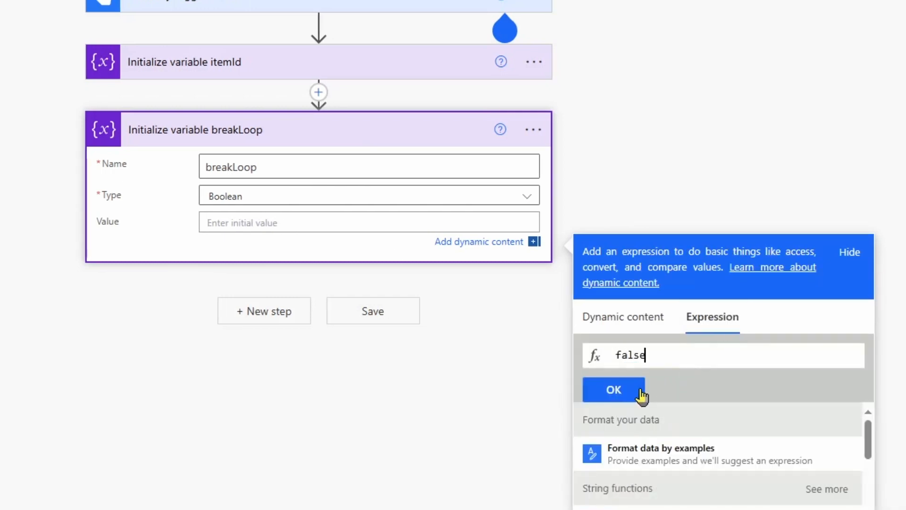
left_click(614, 389)
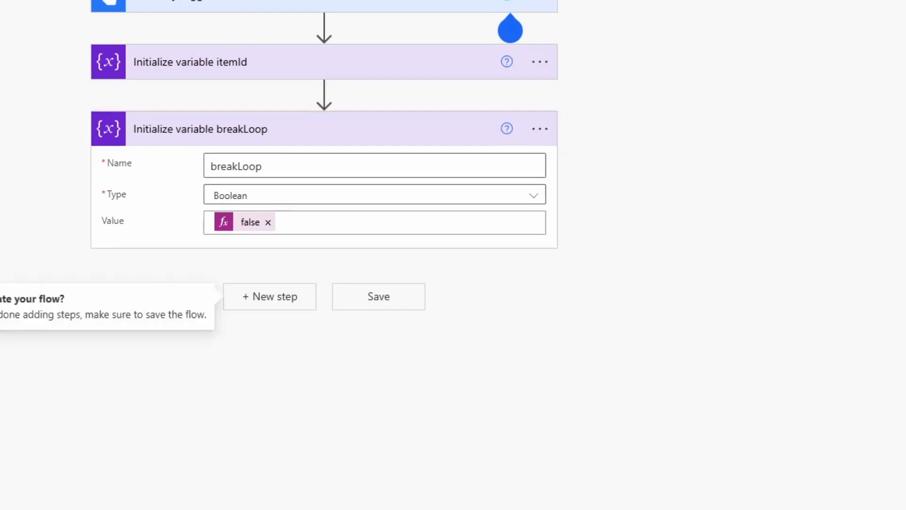
mouse_move(185, 425)
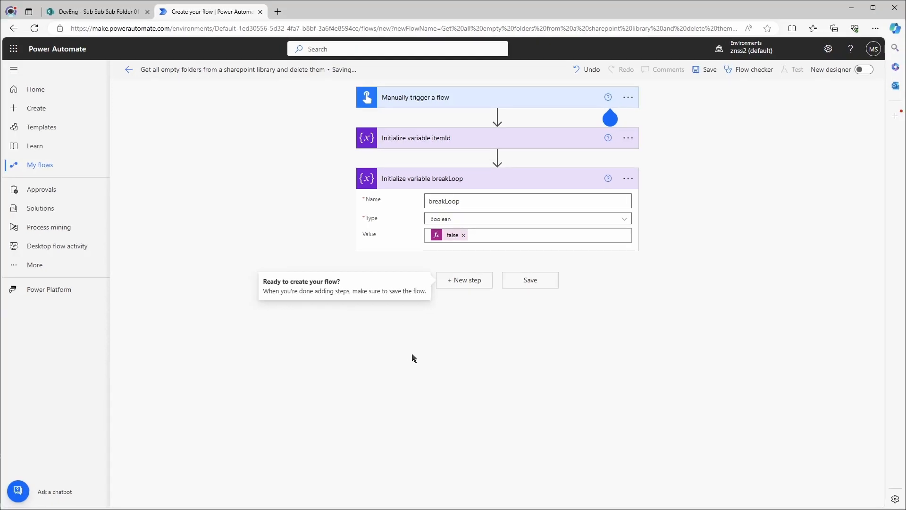
Step: Add a Do until loop from the Control actions after the breakLoop step
left_click(463, 279)
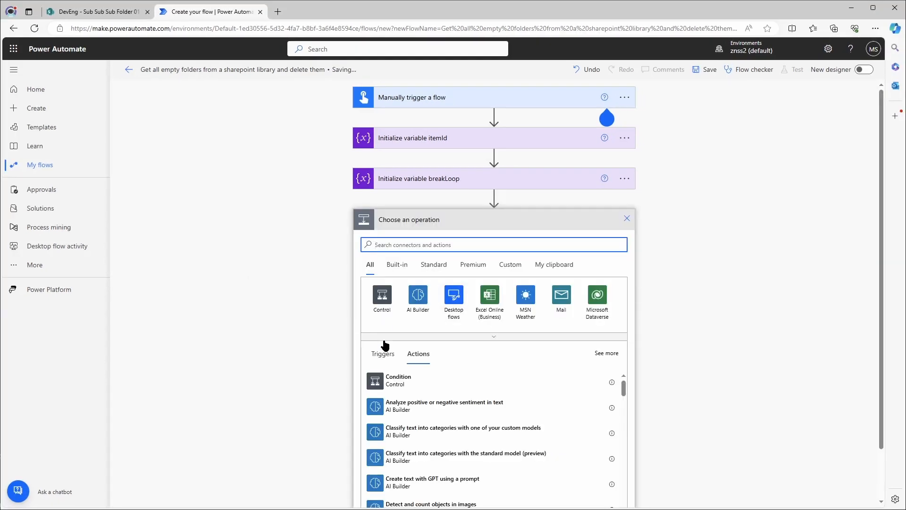
left_click(381, 296)
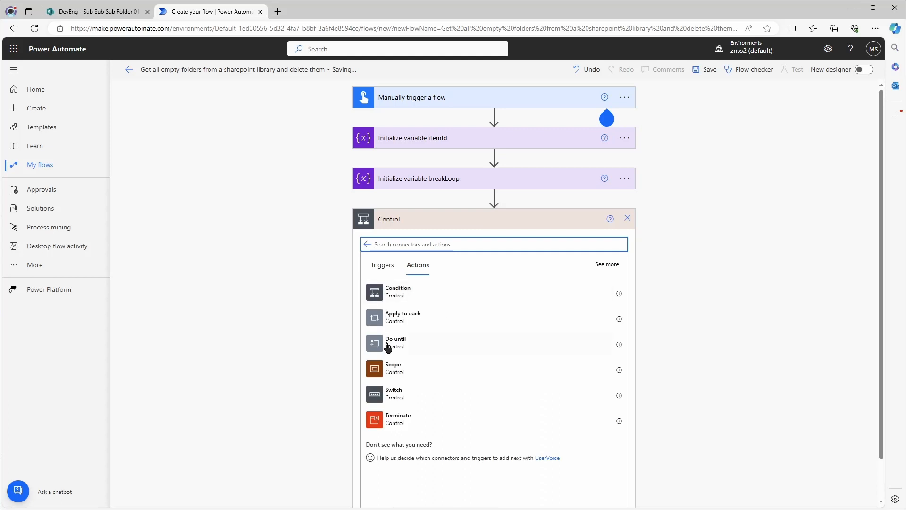
left_click(395, 341)
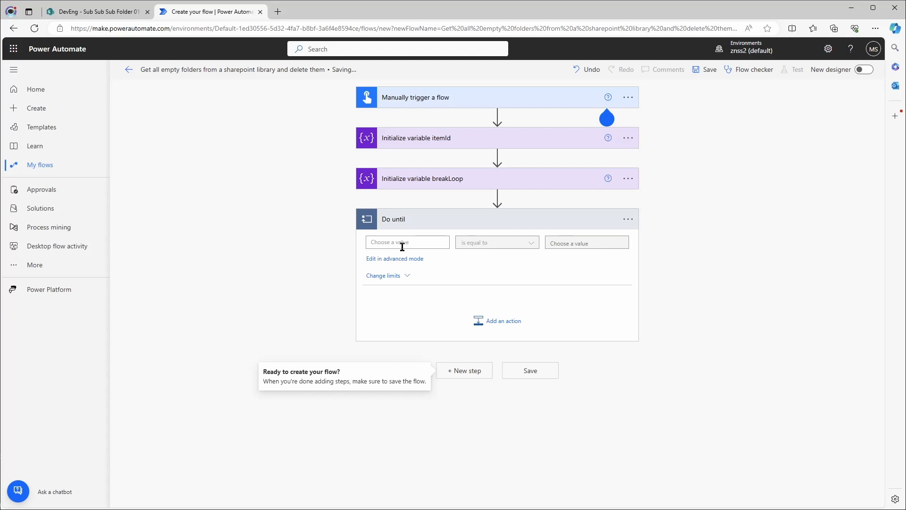
Step: Set the loop to run until breakLoop equals true and cap its count at 10
left_click(406, 241)
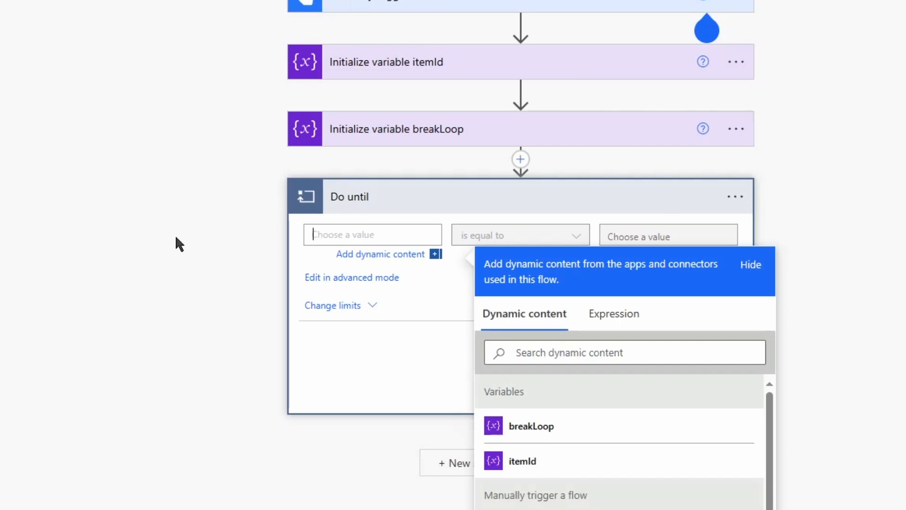
left_click(530, 426)
type("true")
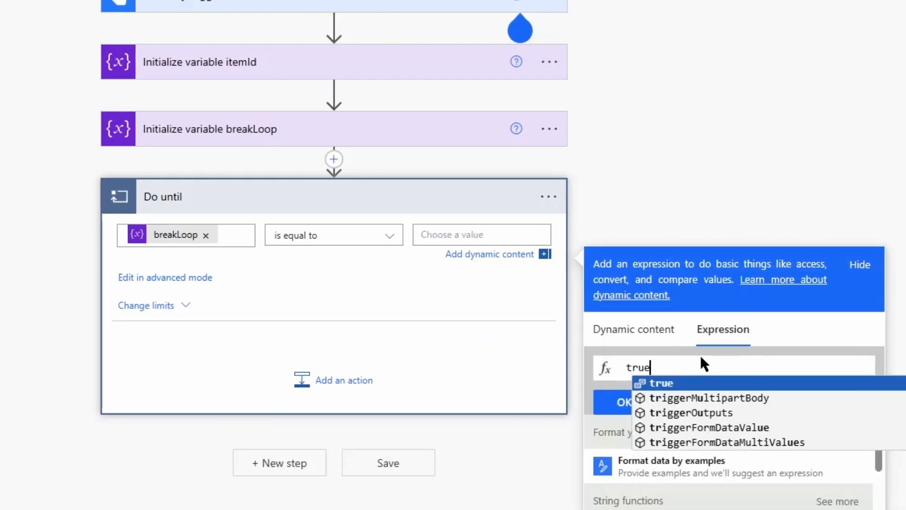
left_click(622, 402)
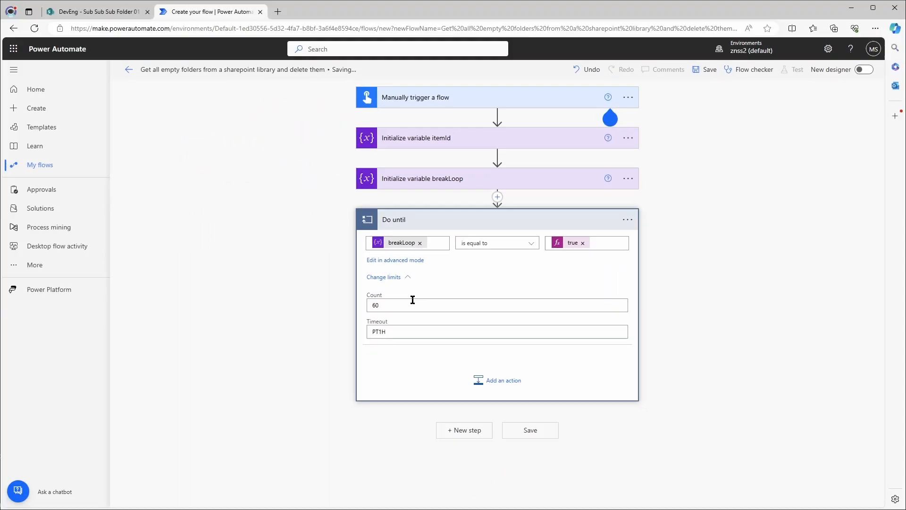
type("10")
type("get files")
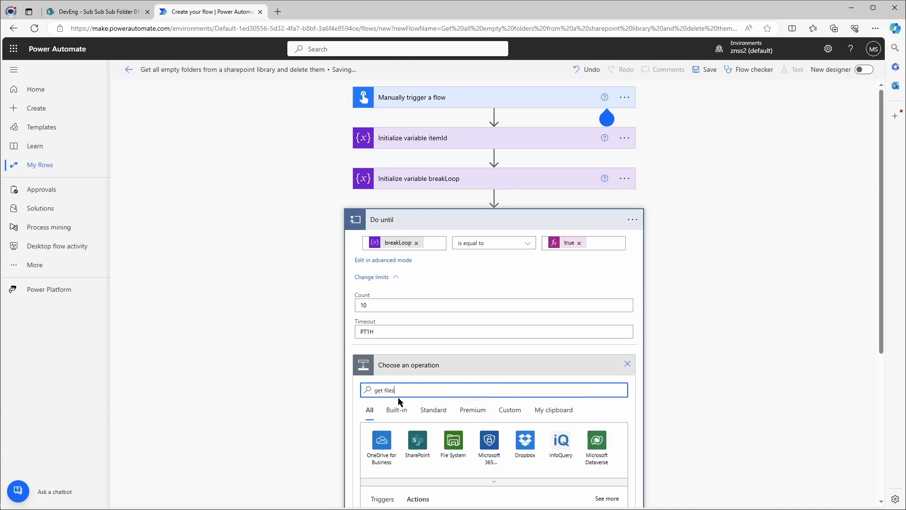
Step: Add a SharePoint Get files (properties only) action renamed Get files properties folders
scroll("down", 3)
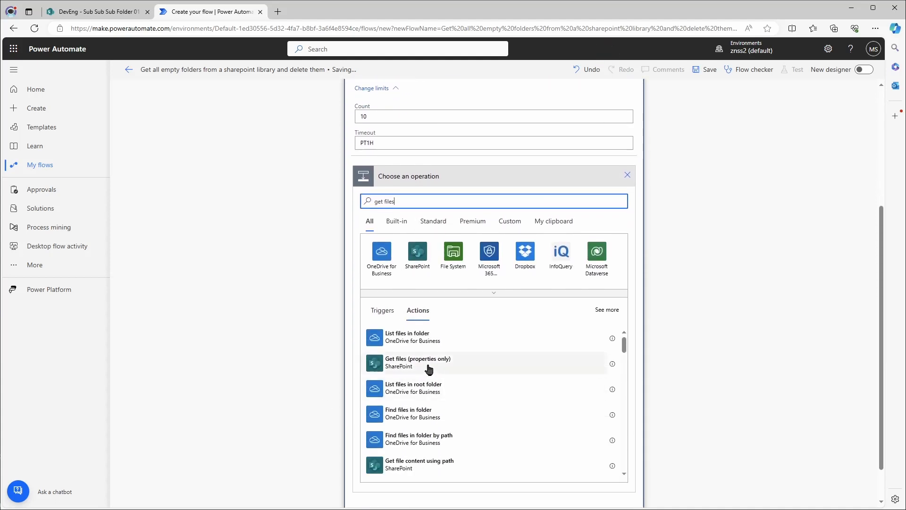
left_click(417, 362)
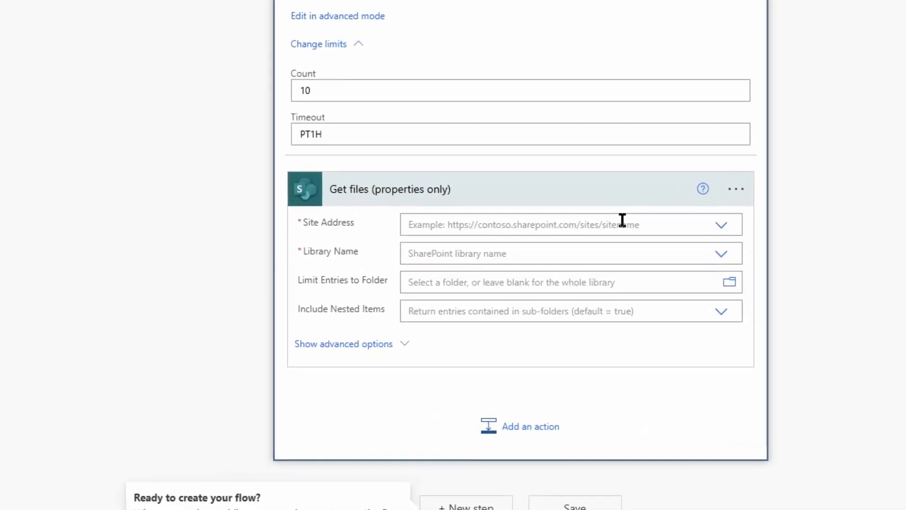
left_click(736, 189)
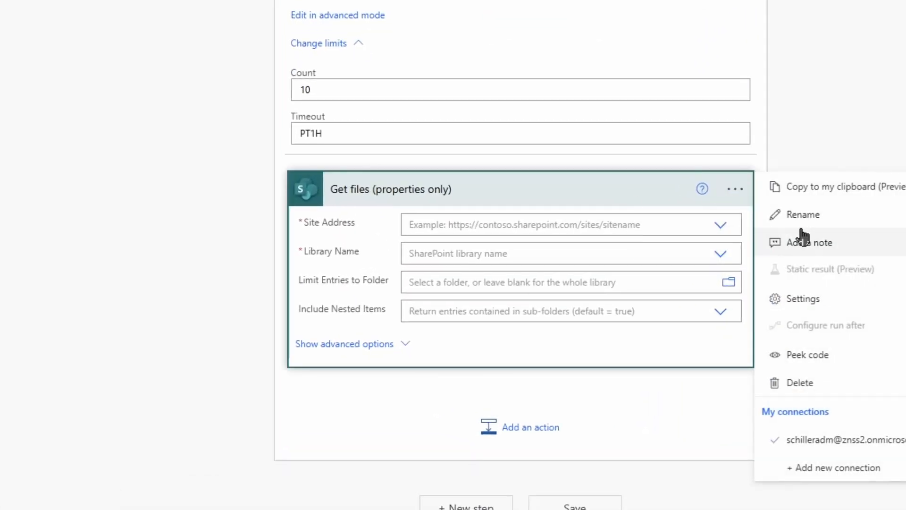
left_click(802, 214)
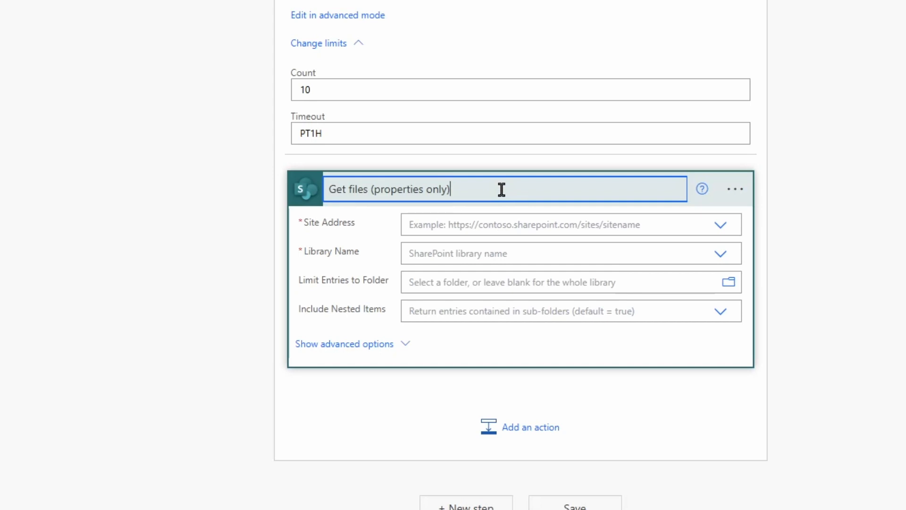
type("Get files pro")
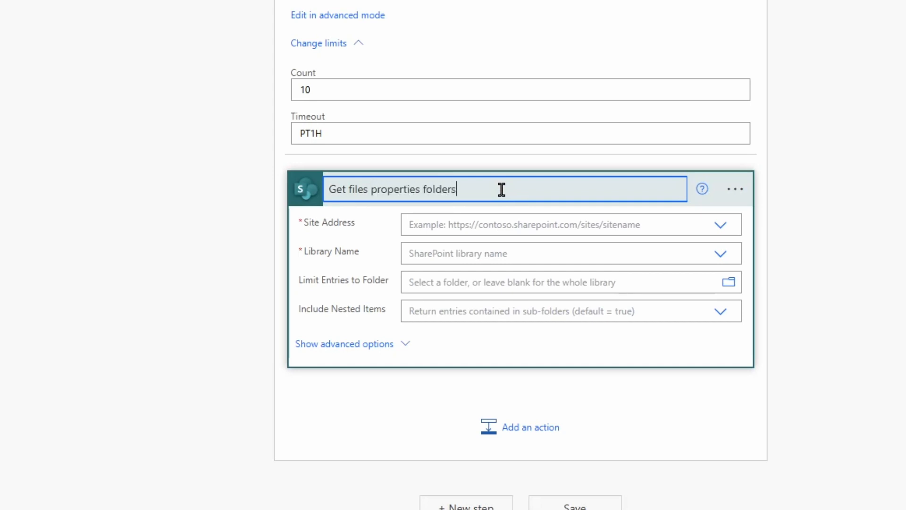
Step: Point the action at the DevEng site's Empty Folder Test library and show advanced options
left_click(720, 224)
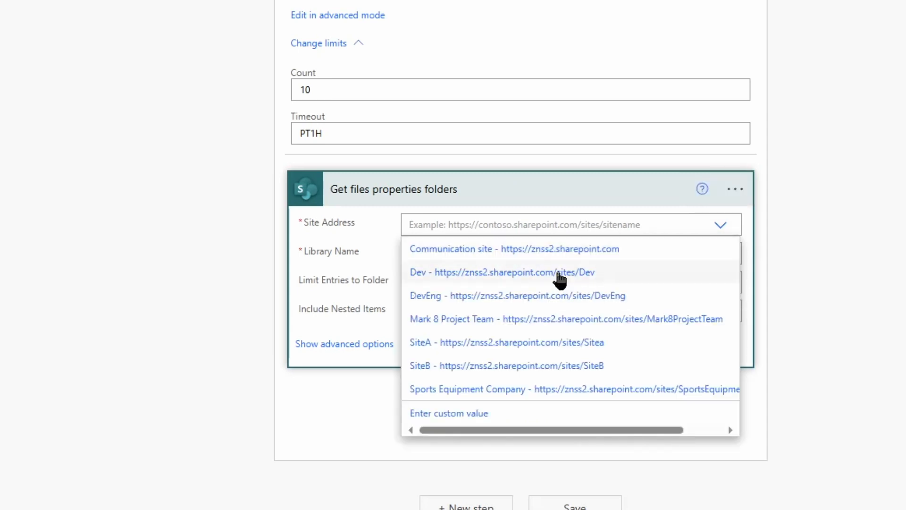
left_click(495, 272)
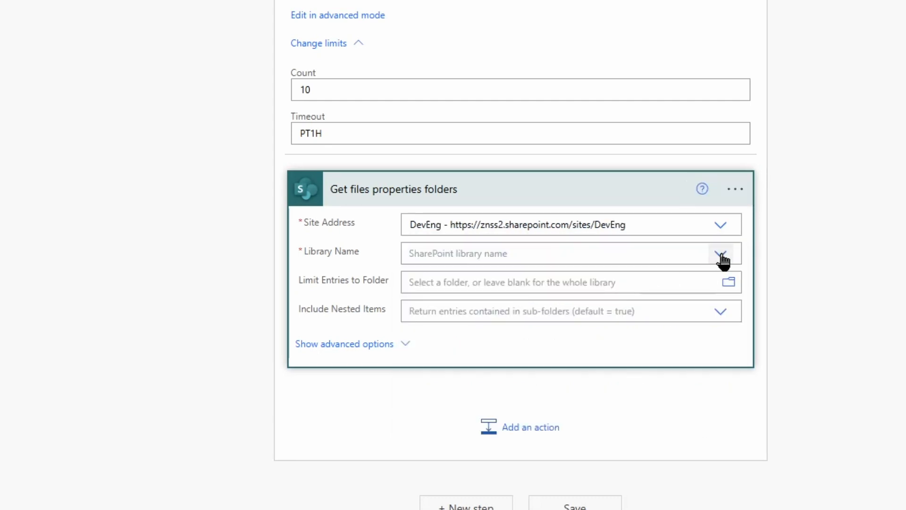
left_click(720, 253)
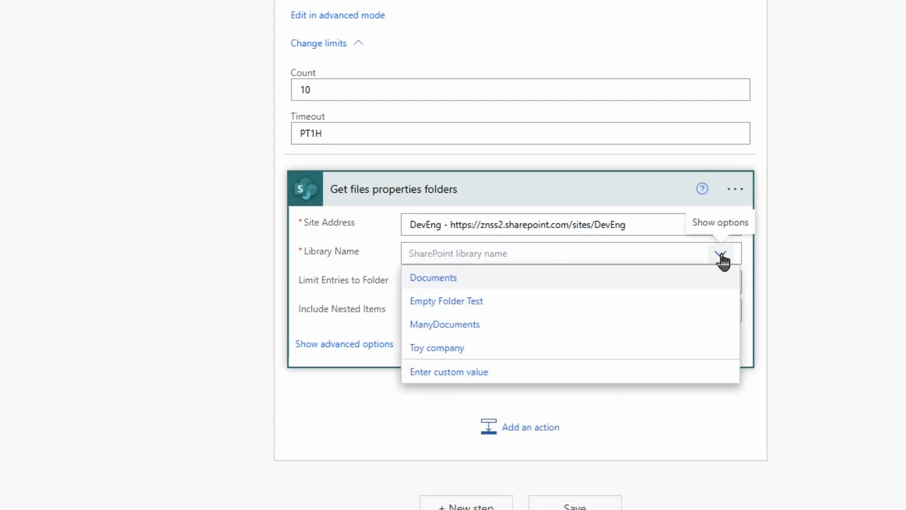
left_click(446, 301)
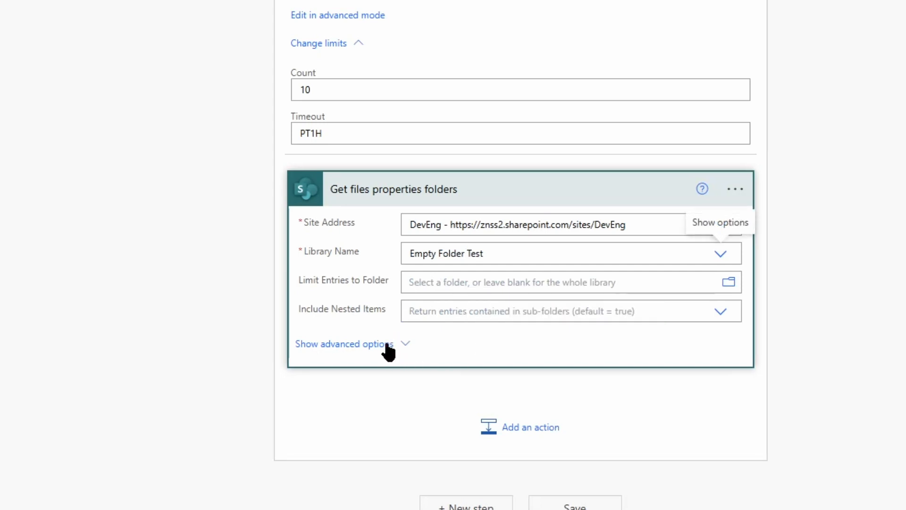
left_click(344, 344)
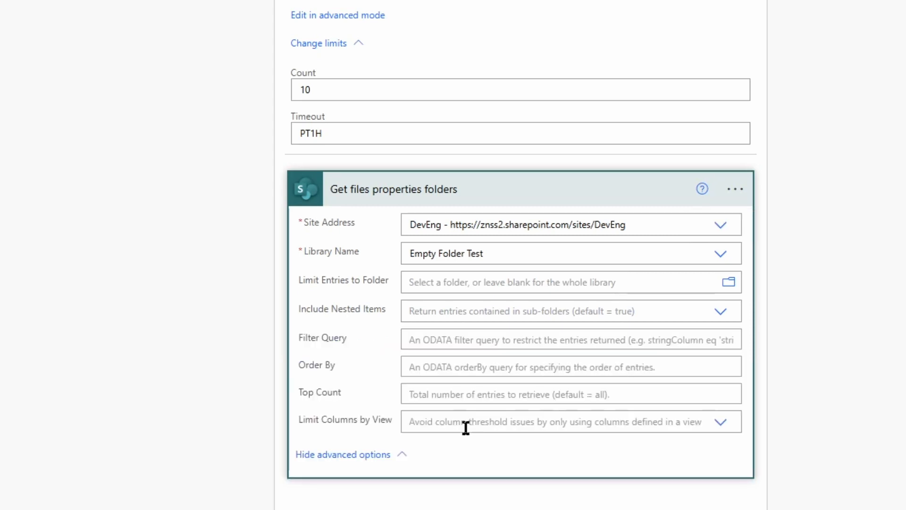
Step: Enter Filter Query 'FSObjType eq 1 and ID gt' followed by the itemId variable
scroll("down", 3)
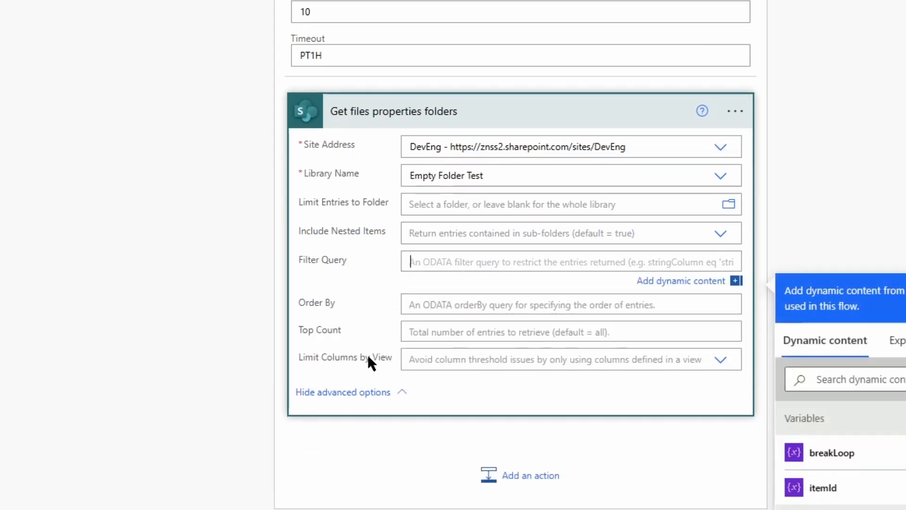
type("FSObjTyp")
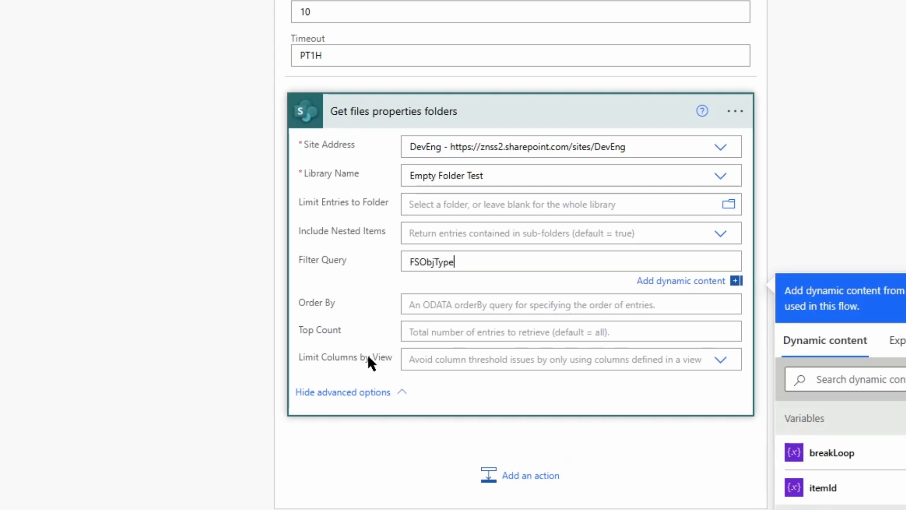
type("eq 1 a")
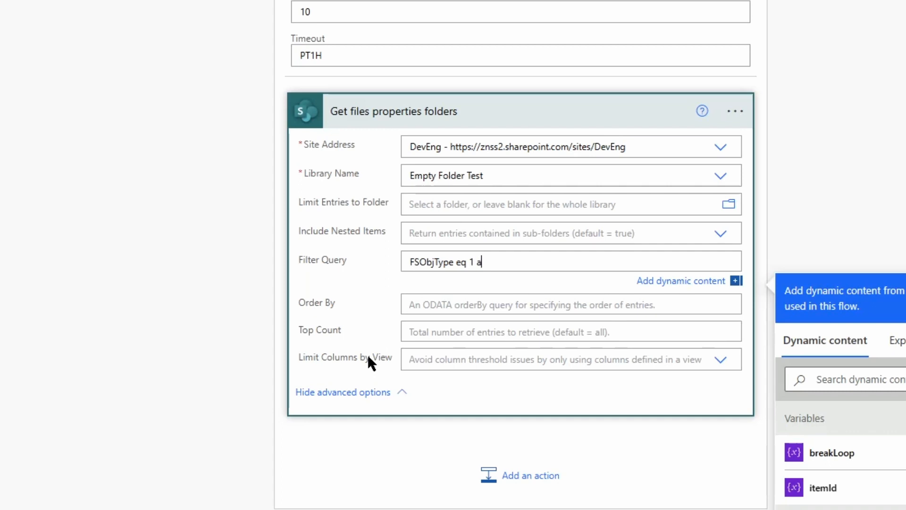
type("nd ID")
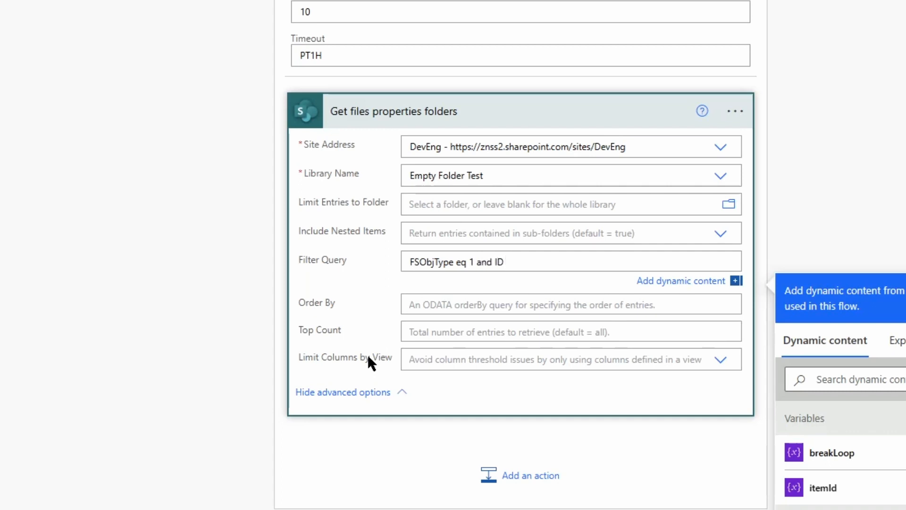
type("gt")
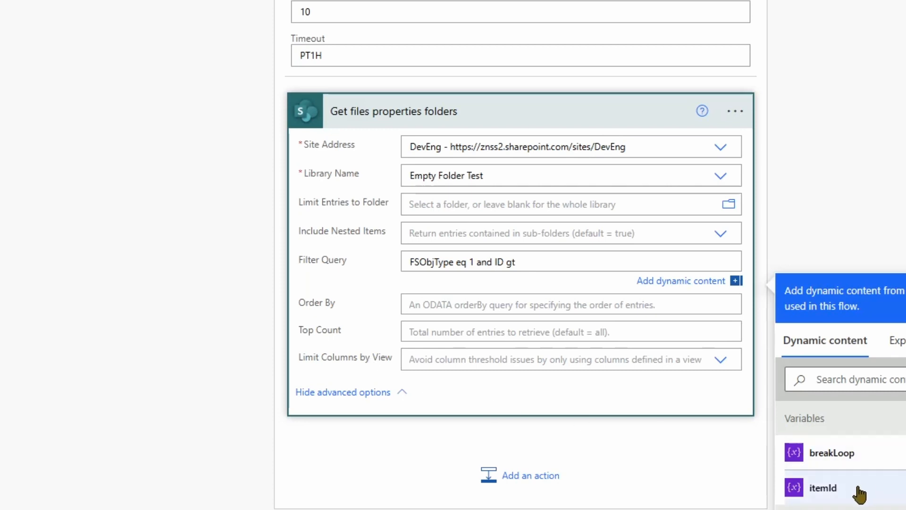
left_click(823, 487)
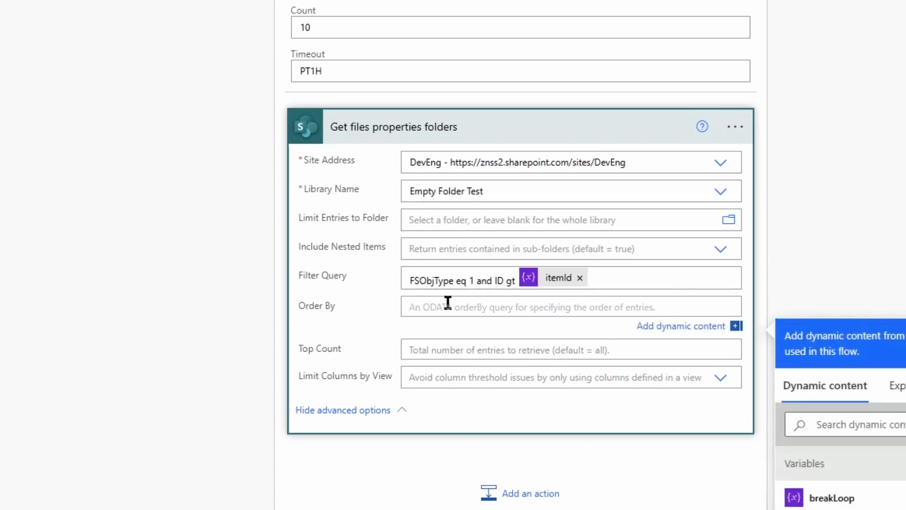
Step: Set Order By to ID and Top Count to 5000
type("ID")
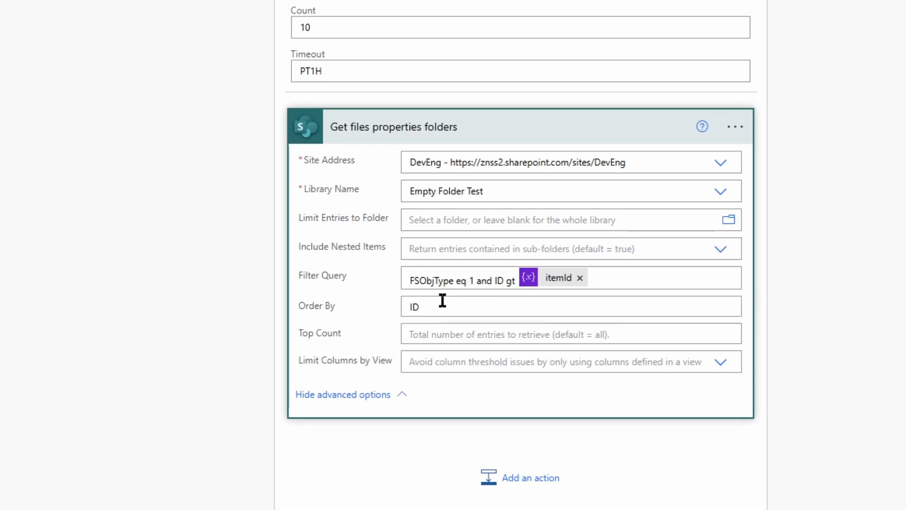
mouse_move(442, 300)
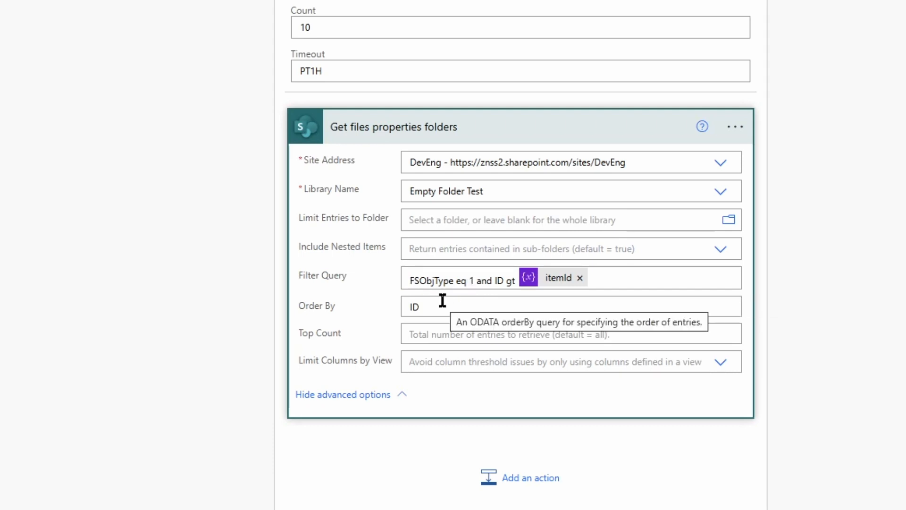
mouse_move(311, 345)
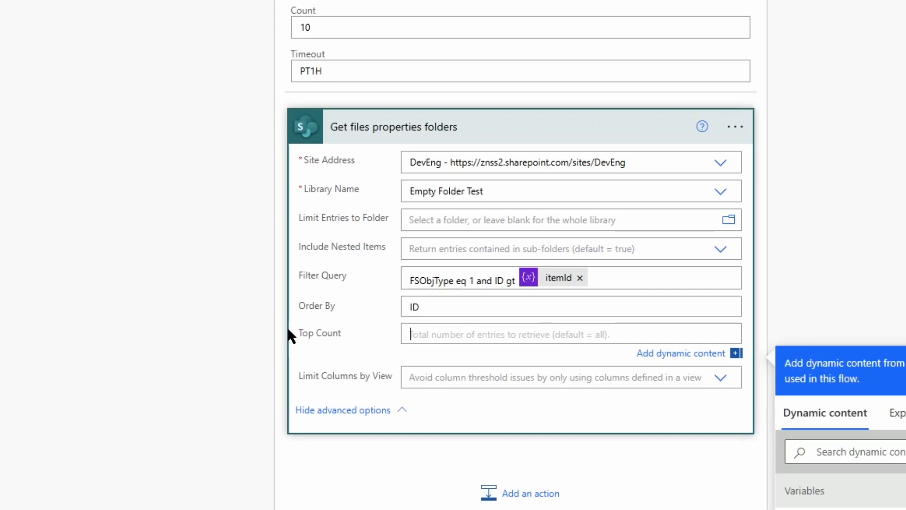
type("5000")
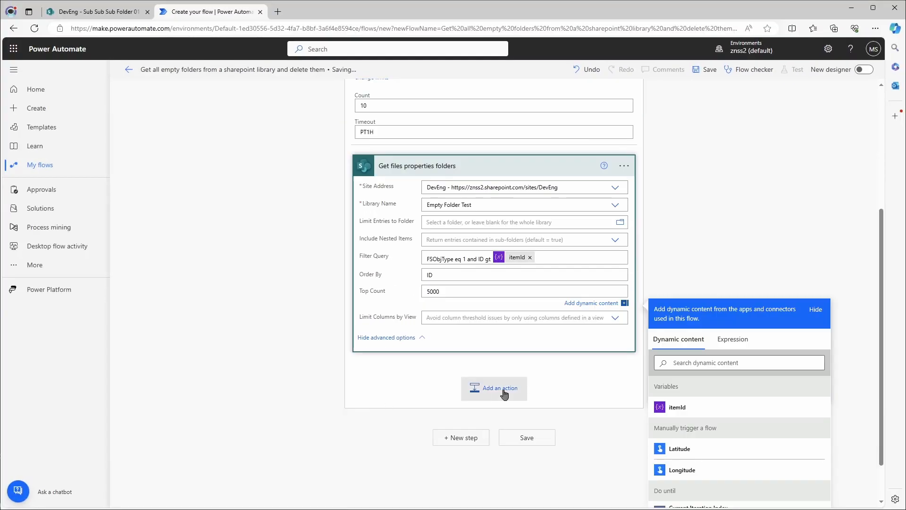
Step: Add an empty Condition action after the file lookup inside the Do until loop
left_click(494, 388)
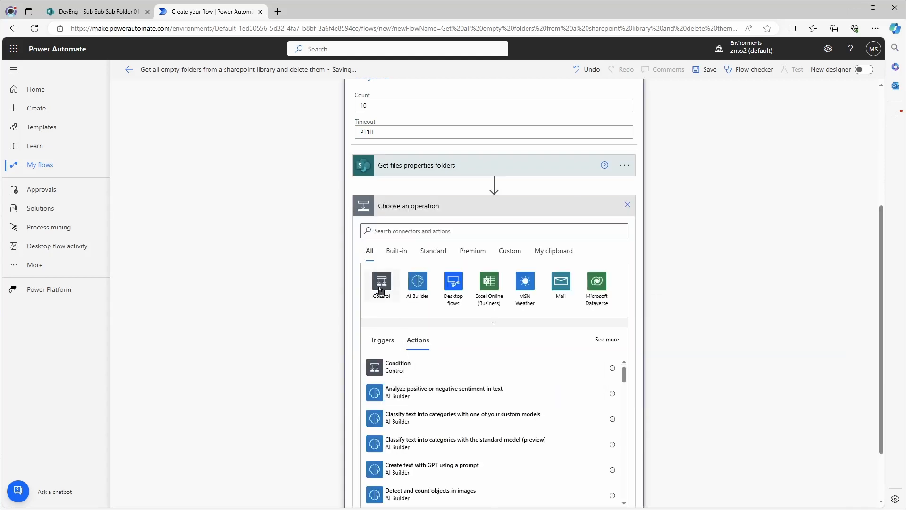
left_click(397, 366)
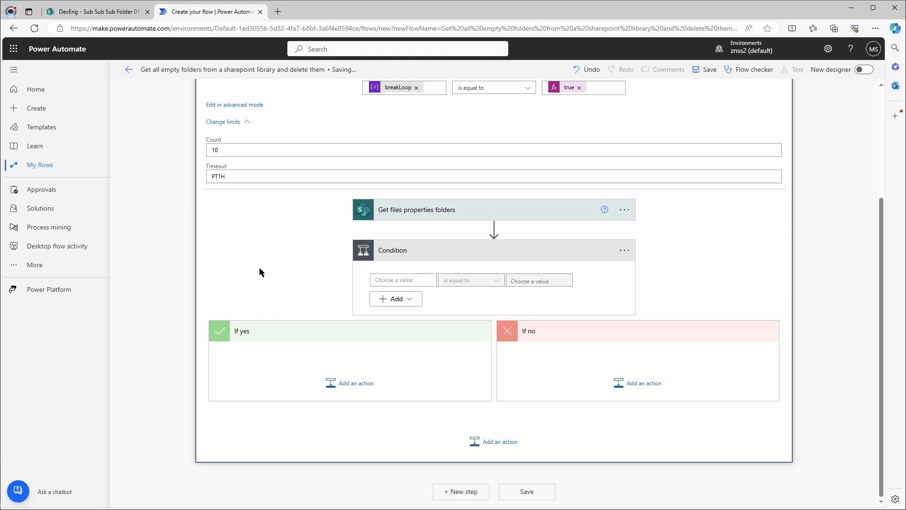
mouse_move(255, 257)
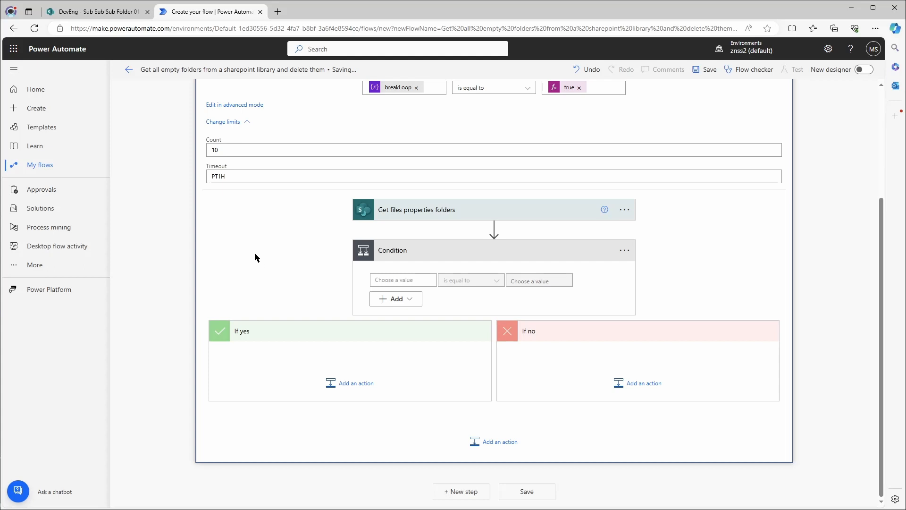
mouse_move(325, 289)
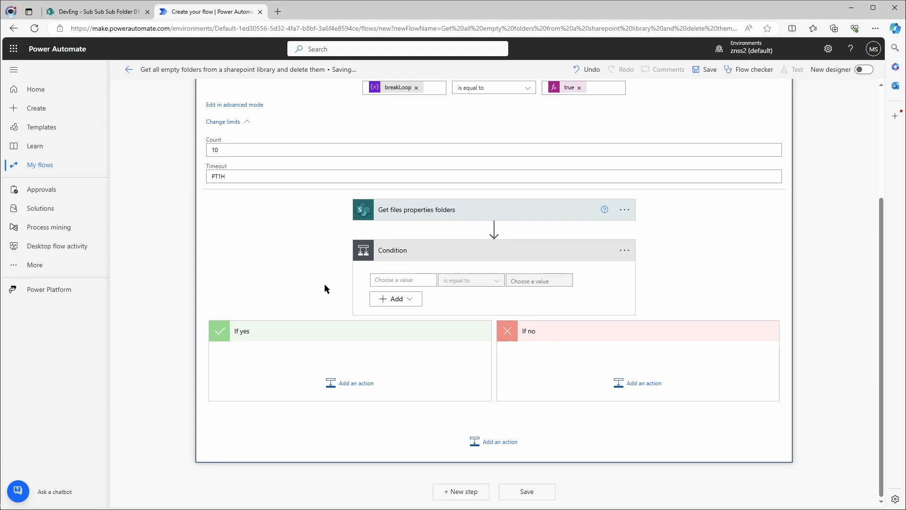
Step: Set the condition to empty(body('Get_files_properties_folders')?['value']) equals true via expressions
left_click(403, 279)
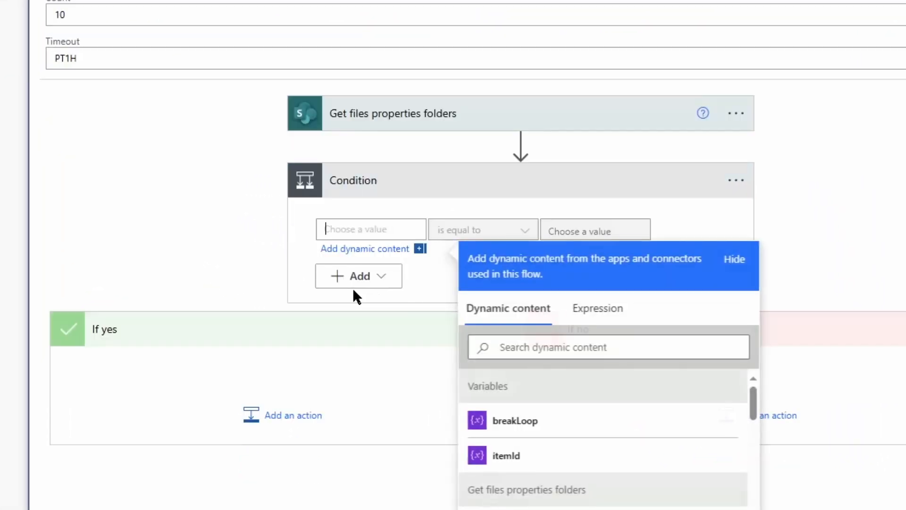
left_click(597, 323)
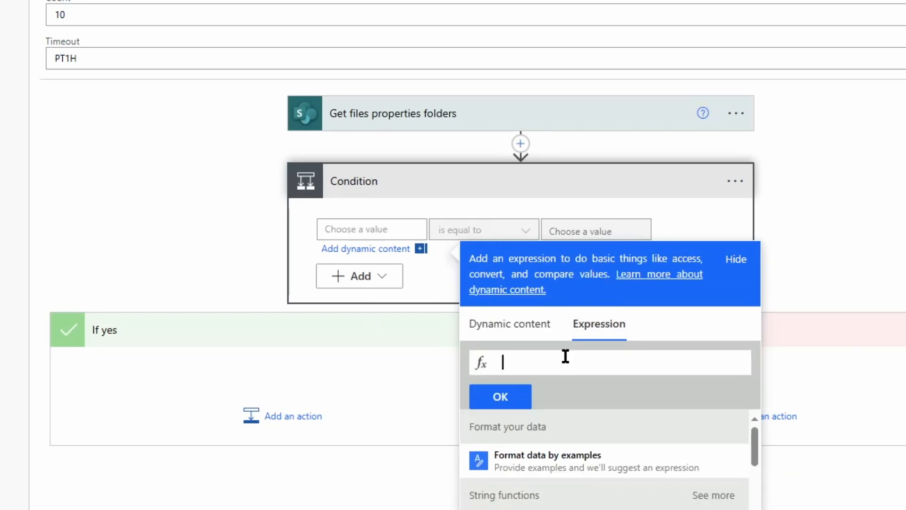
type("empty")
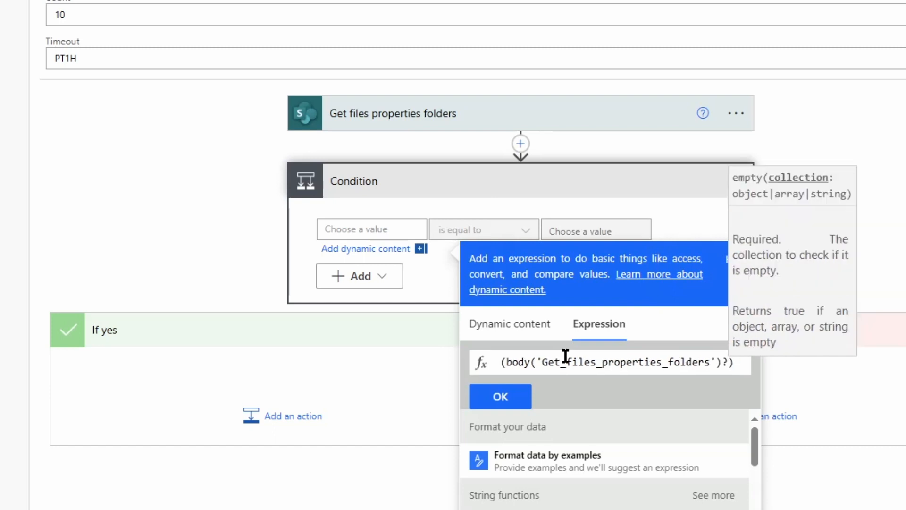
type("['v']")
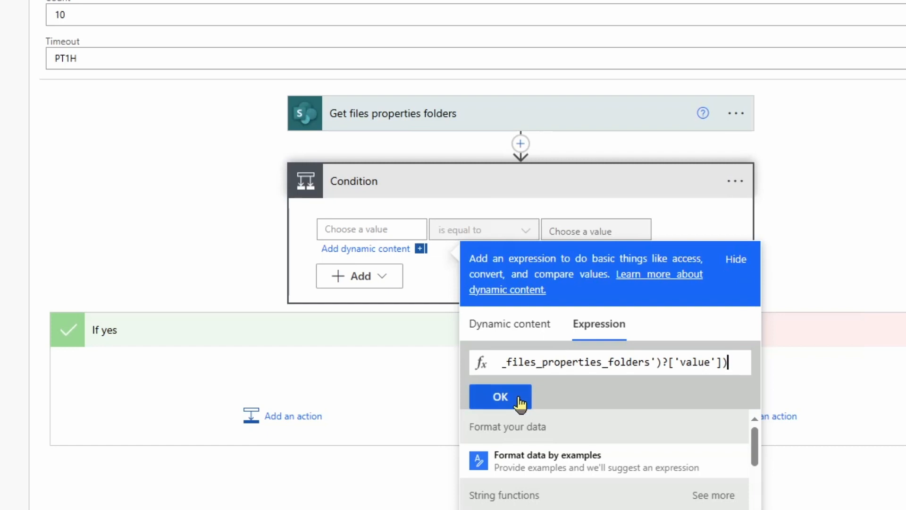
left_click(500, 396)
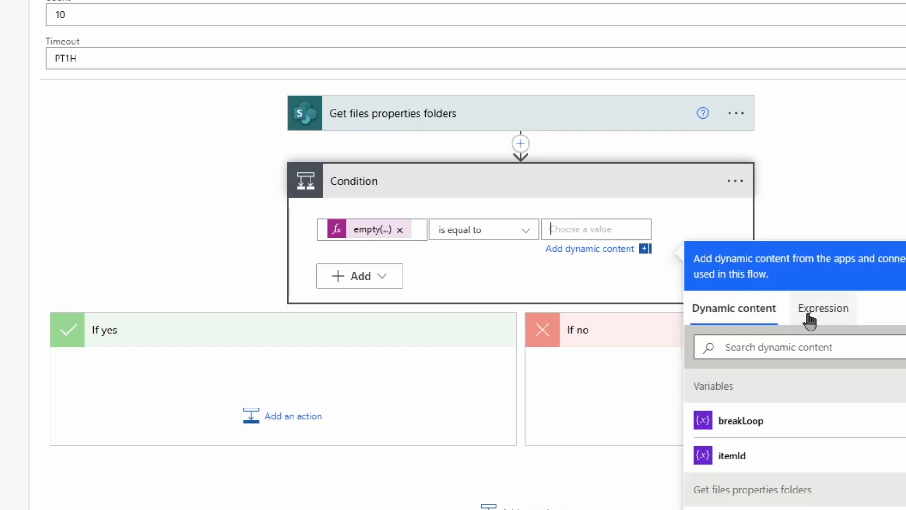
left_click(823, 308)
type("true")
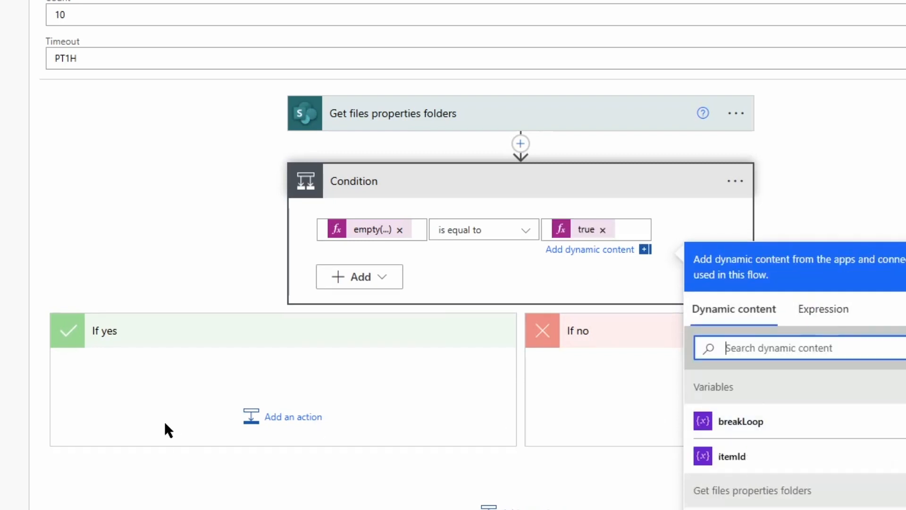
mouse_move(138, 263)
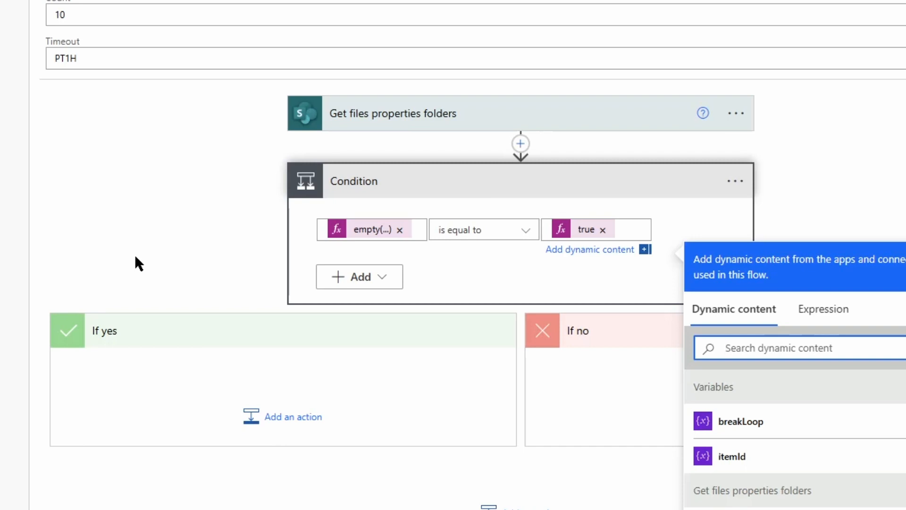
mouse_move(63, 392)
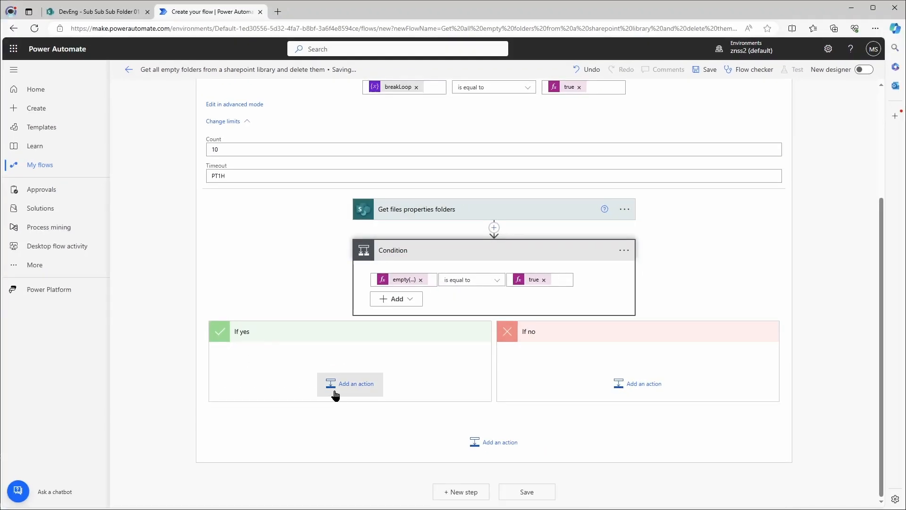
Step: In the If yes branch, add a Set variable action setting breakLoop to true
left_click(349, 383)
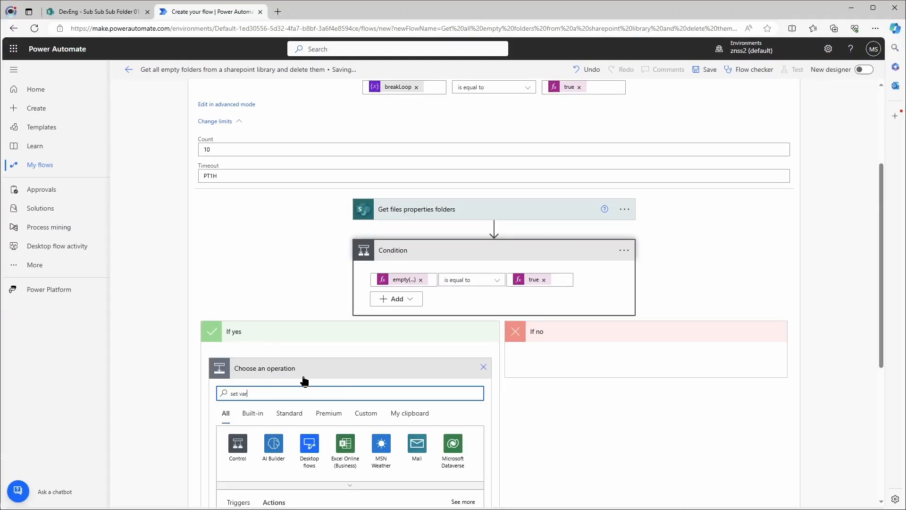
scroll("down", 3)
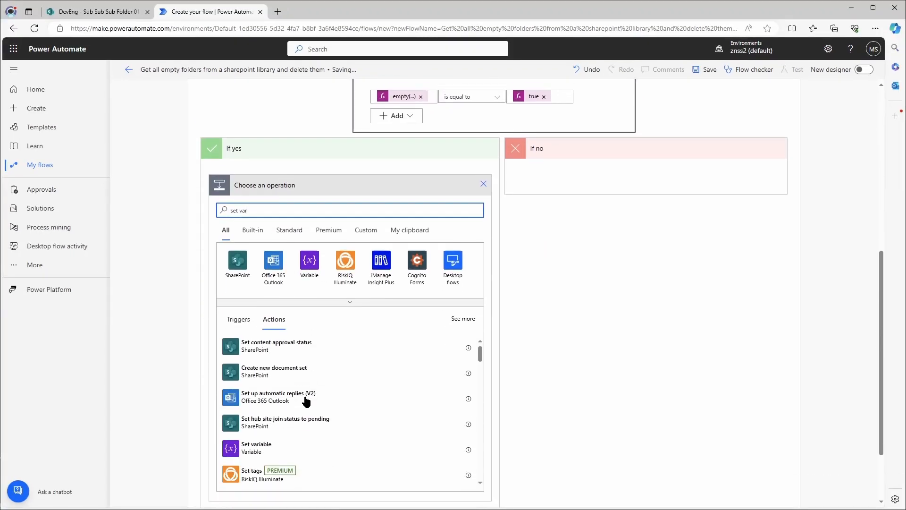
left_click(255, 447)
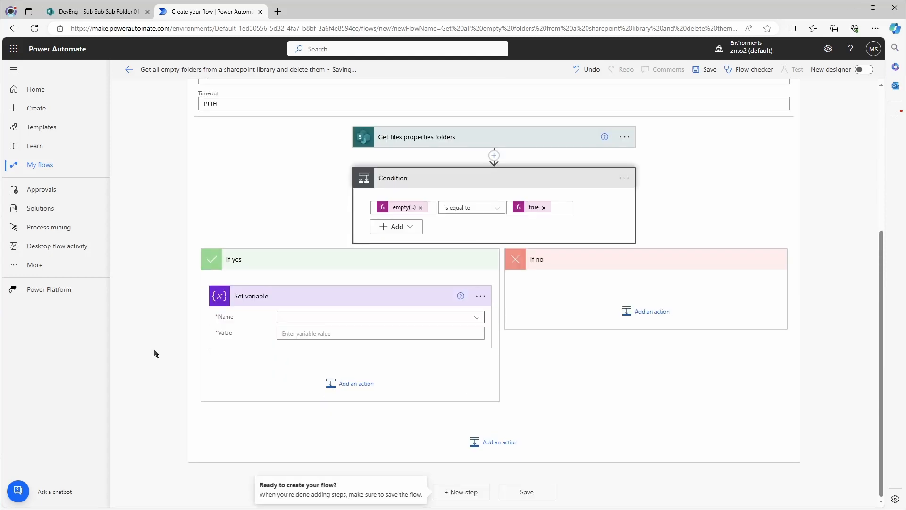
left_click(379, 317)
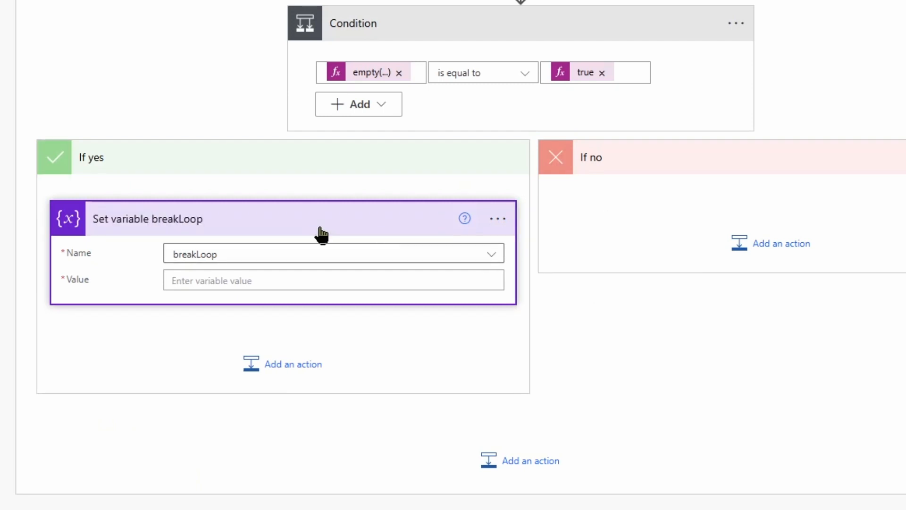
left_click(333, 280)
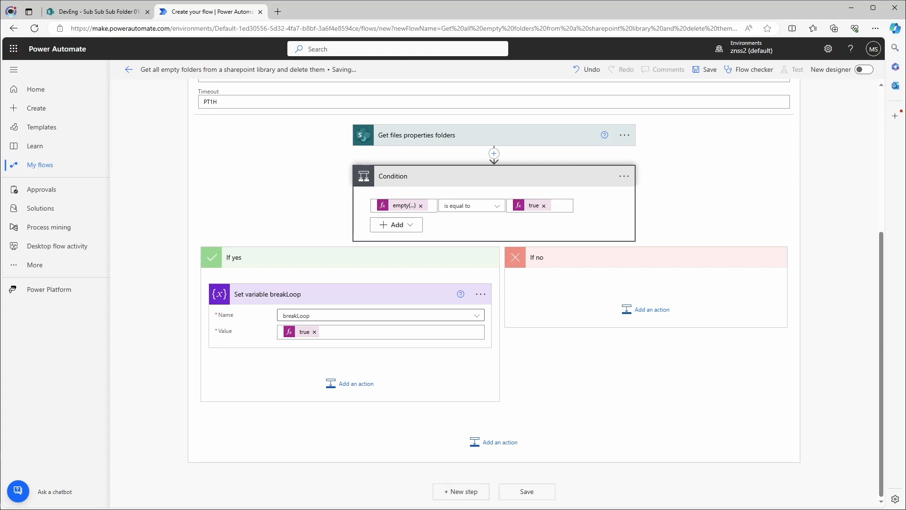
mouse_move(549, 304)
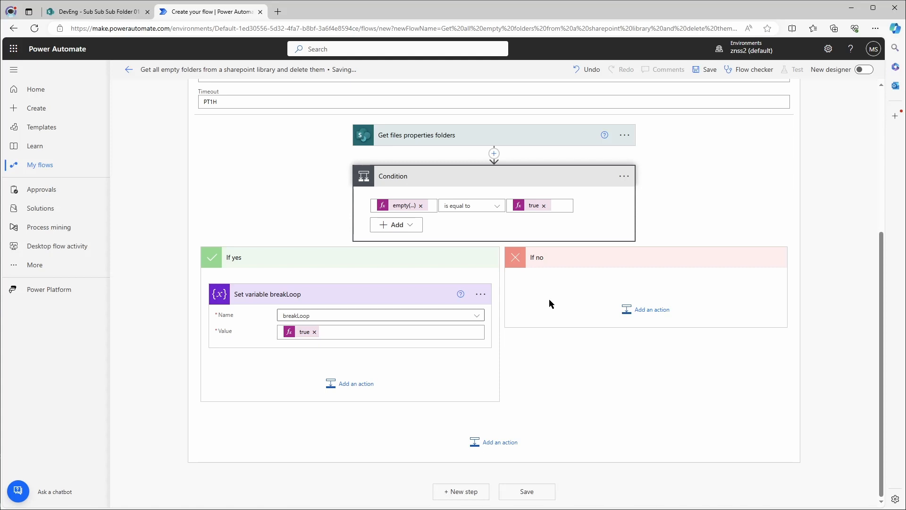
mouse_move(646, 310)
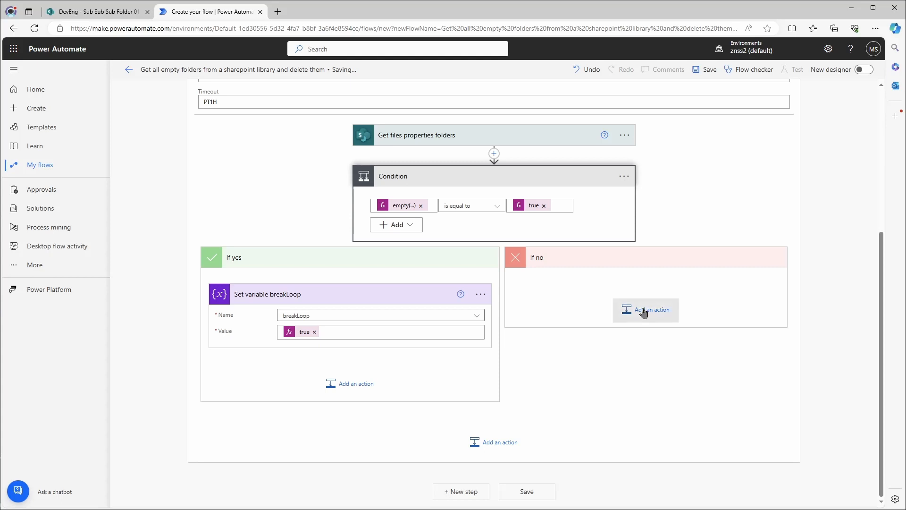
Step: In the If no branch, add an Apply to each loop over the folder lookup's value output
left_click(646, 309)
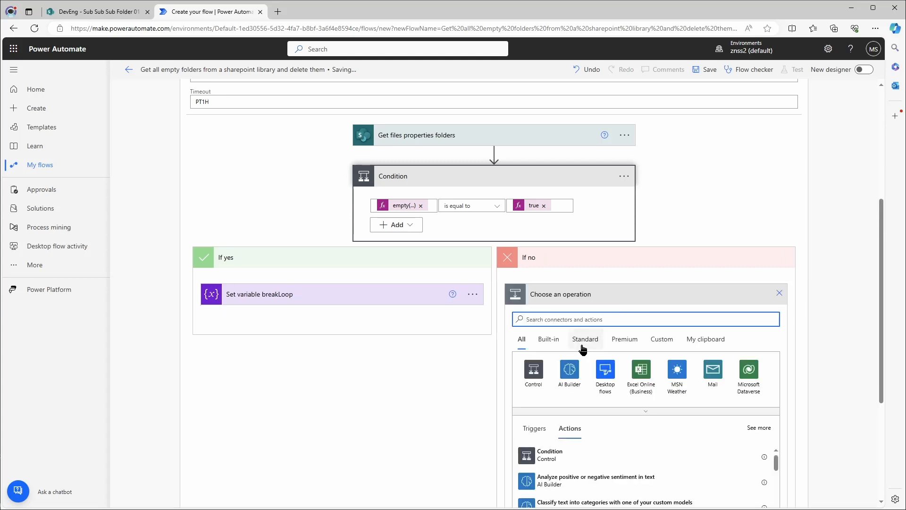
left_click(532, 371)
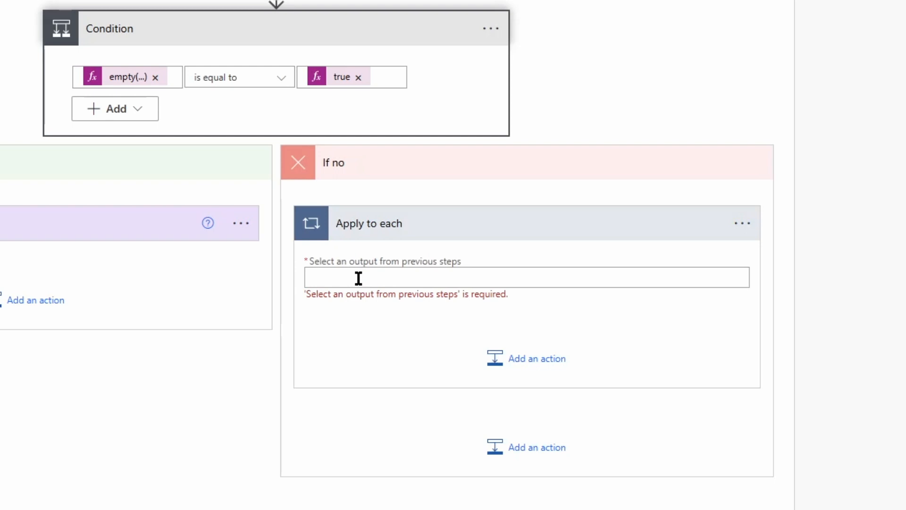
left_click(525, 276)
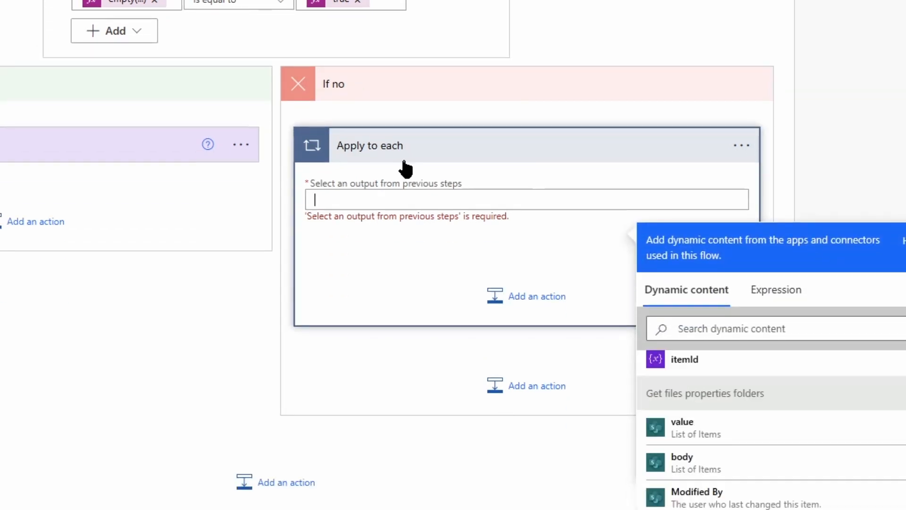
left_click(682, 428)
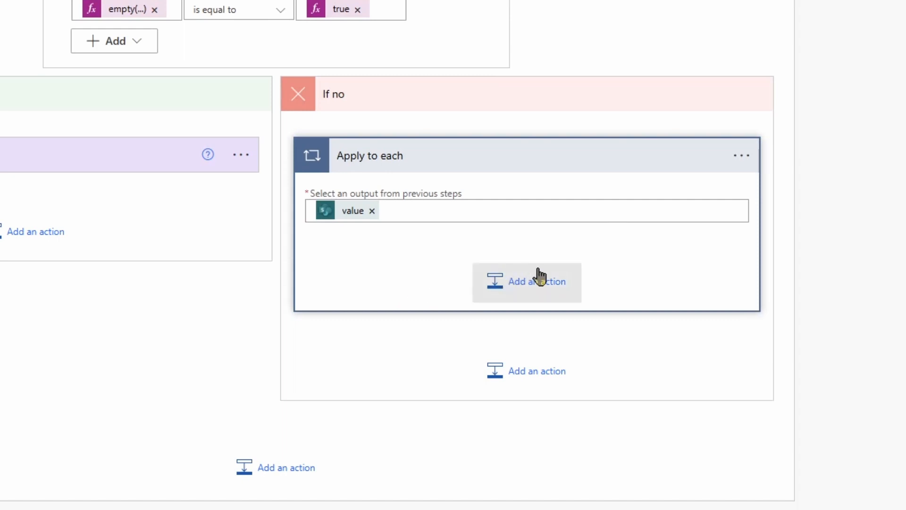
Step: Add a SharePoint List folder action inside the Apply to each loop
left_click(527, 282)
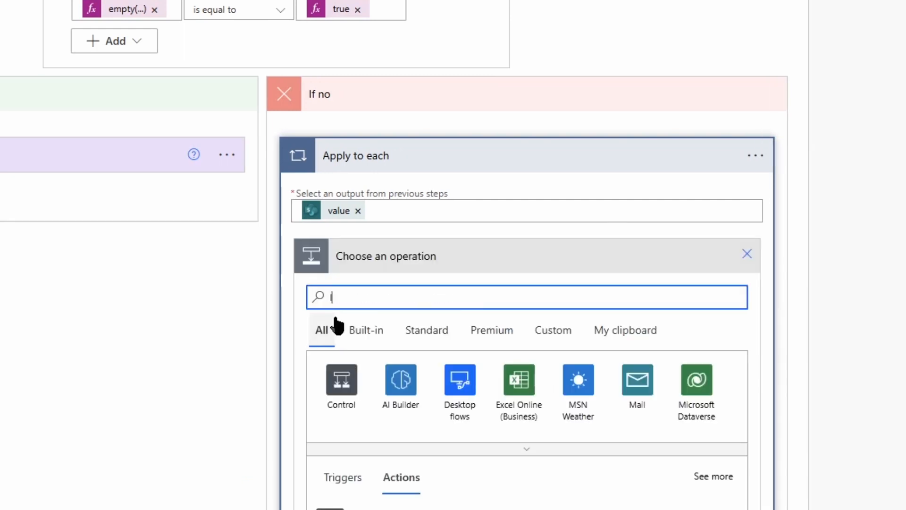
type("list folder")
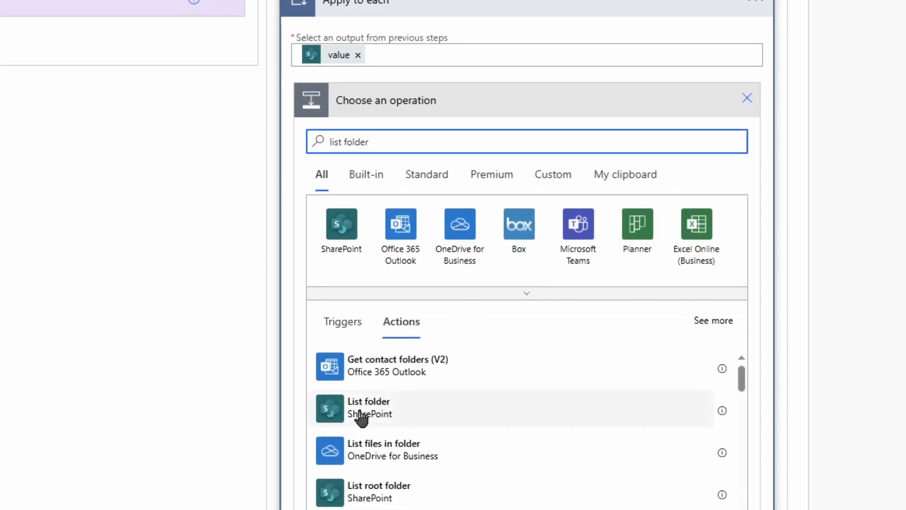
left_click(369, 408)
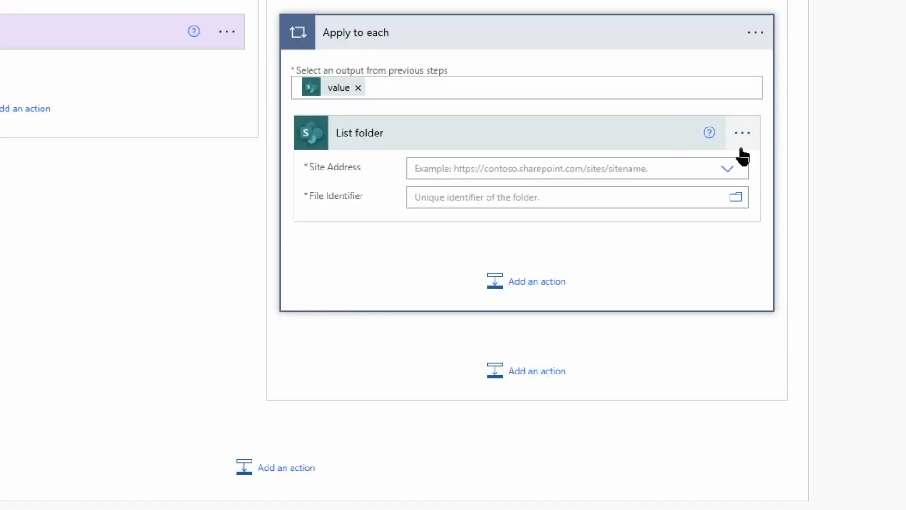
Step: Point List folder at the DevEng site with each item's Identifier as File Identifier
left_click(728, 168)
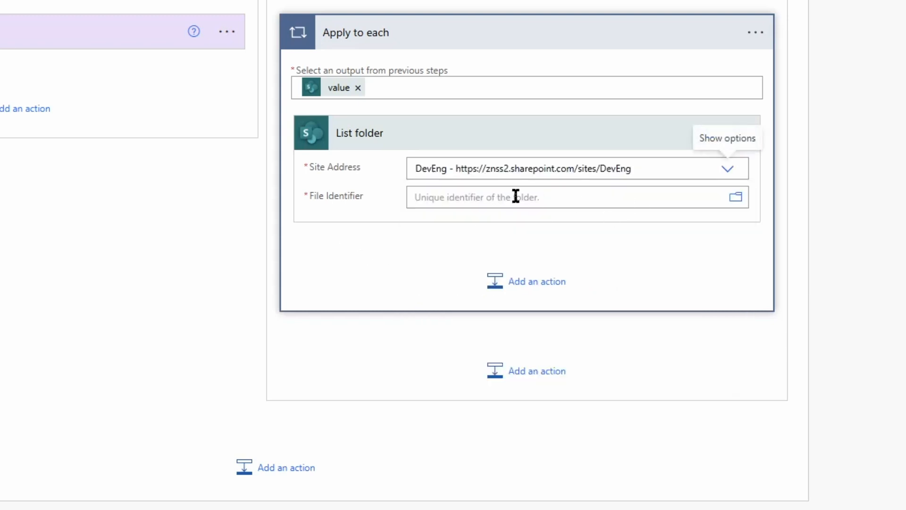
left_click(572, 196)
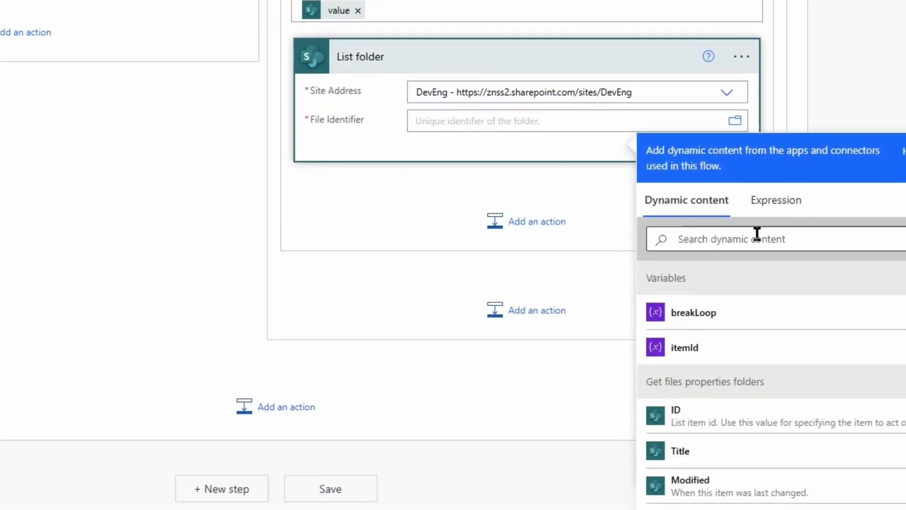
type("ident")
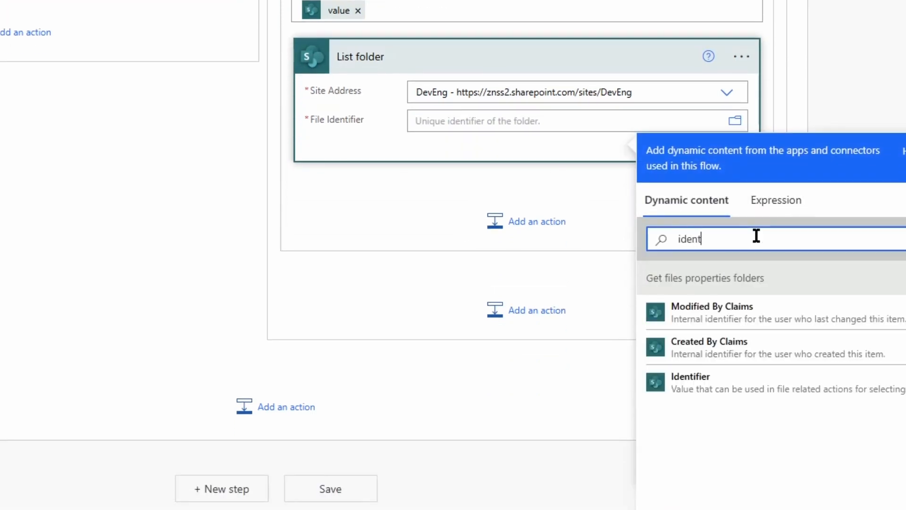
mouse_move(744, 340)
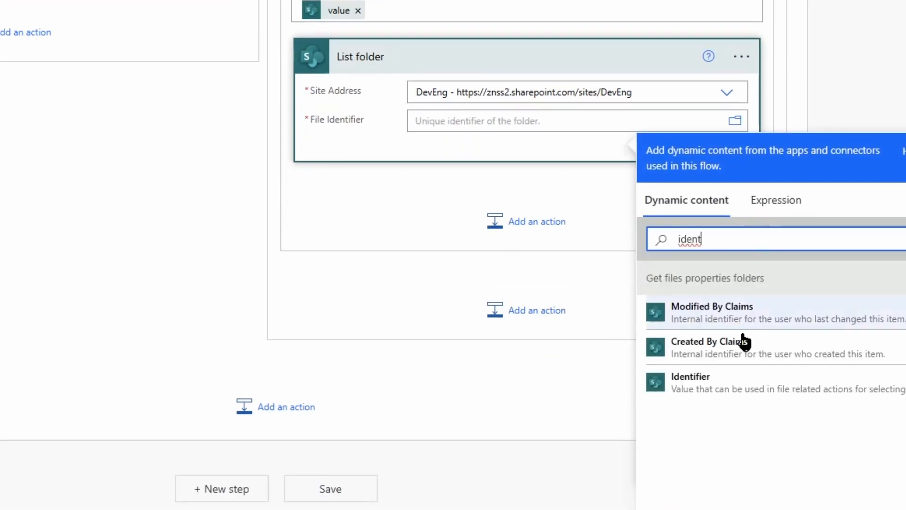
left_click(690, 382)
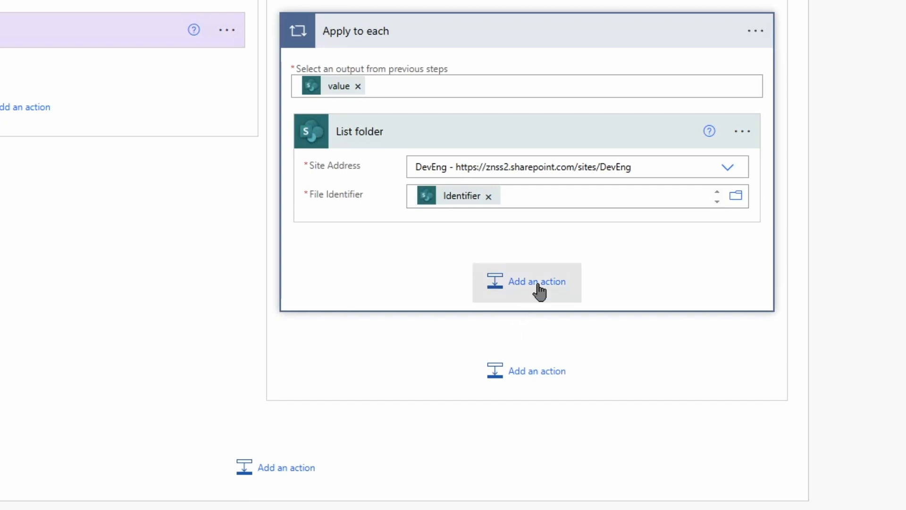
Step: Add a Condition step after List folder inside the loop
left_click(526, 281)
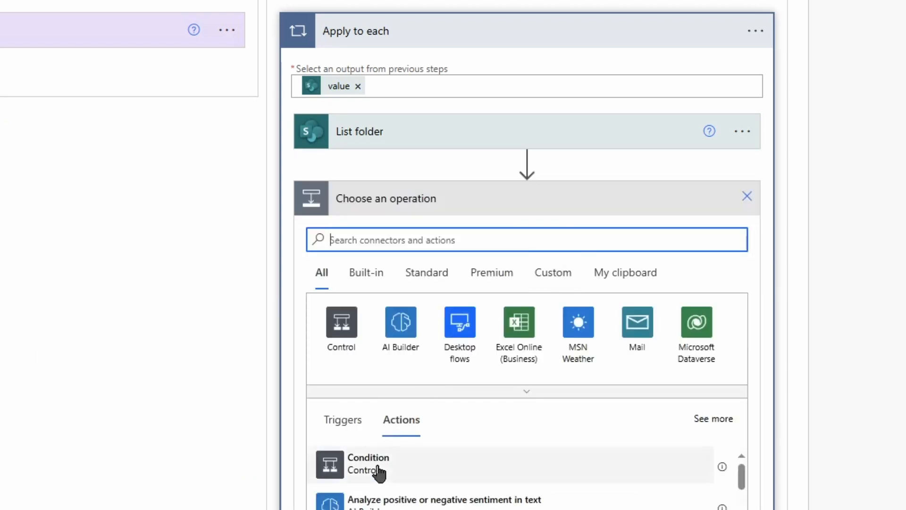
left_click(367, 465)
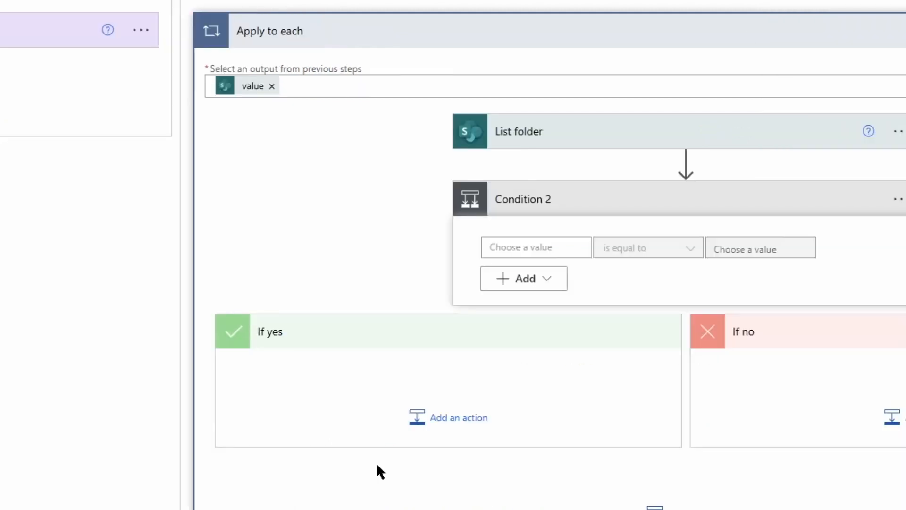
scroll("down", 3)
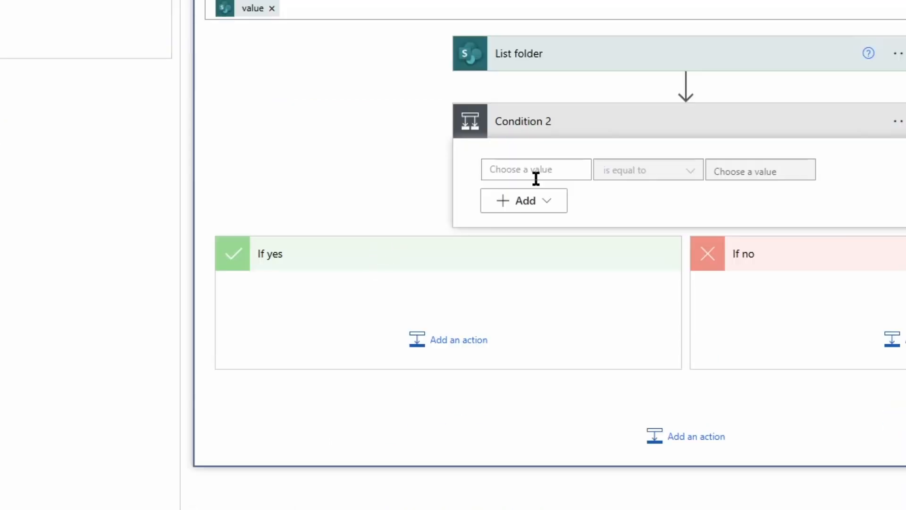
Step: Make the condition compare empty(body('List_folder')) on the left with true on the right
left_click(535, 169)
type("em")
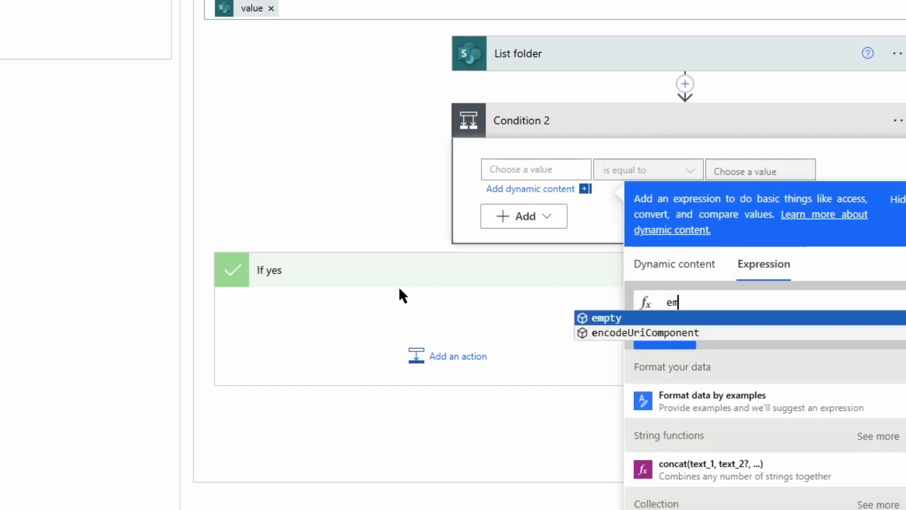
left_click(606, 317)
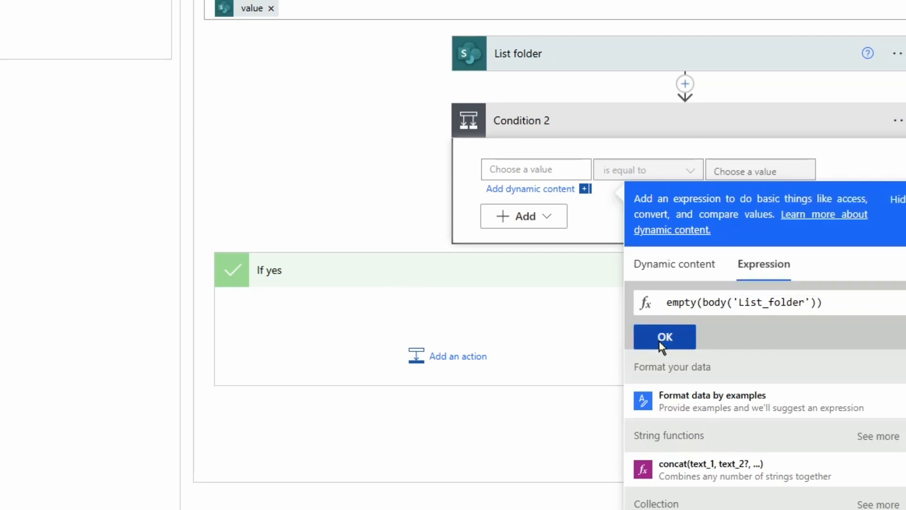
left_click(664, 336)
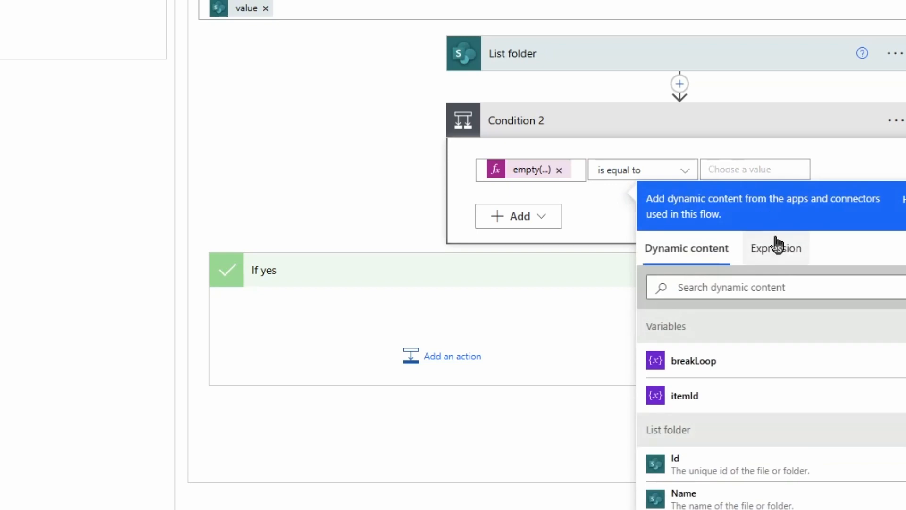
left_click(776, 249)
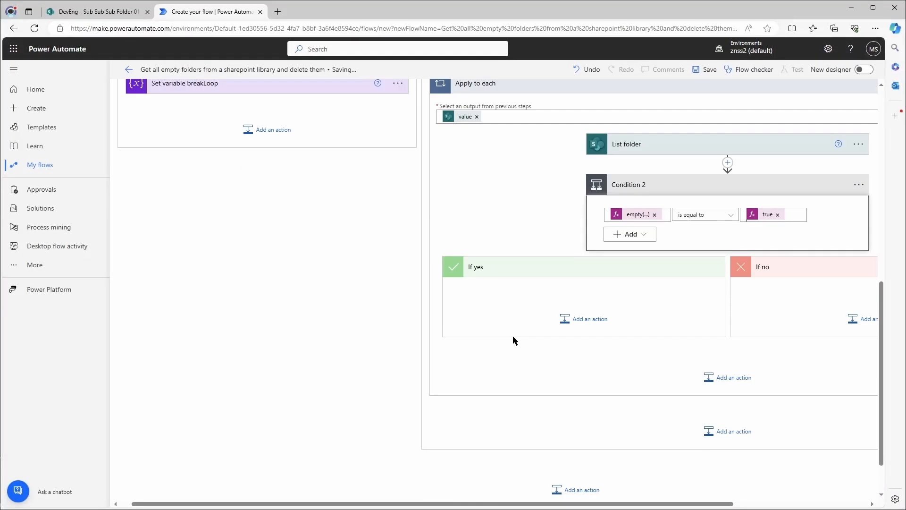
mouse_move(509, 333)
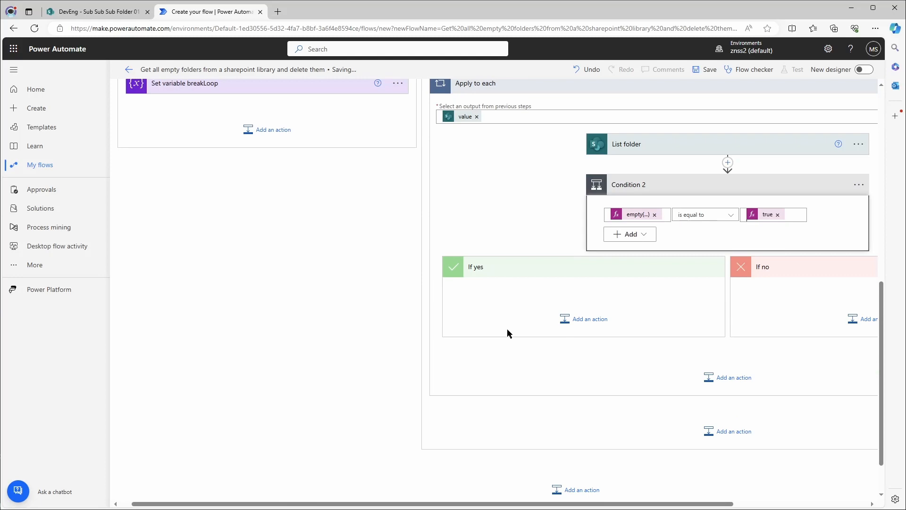
Step: Add a SharePoint Delete item action in the If yes branch
left_click(583, 319)
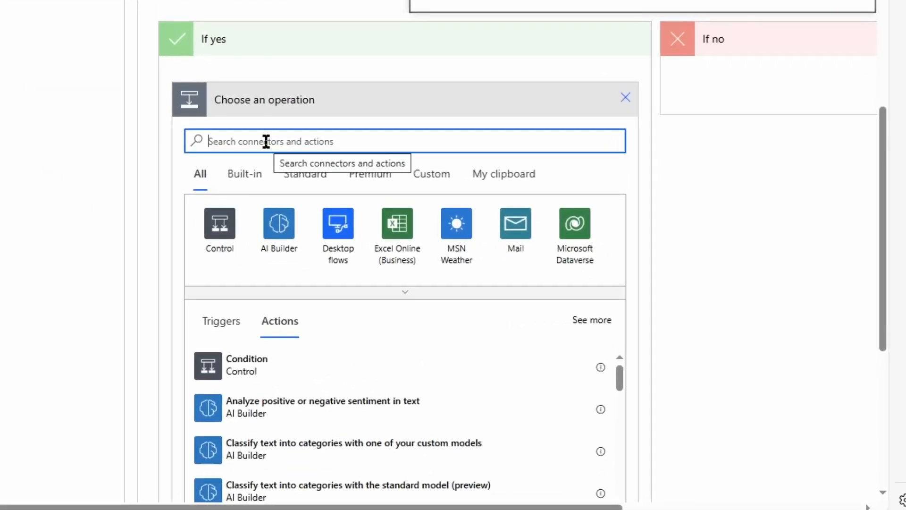
type("delete item")
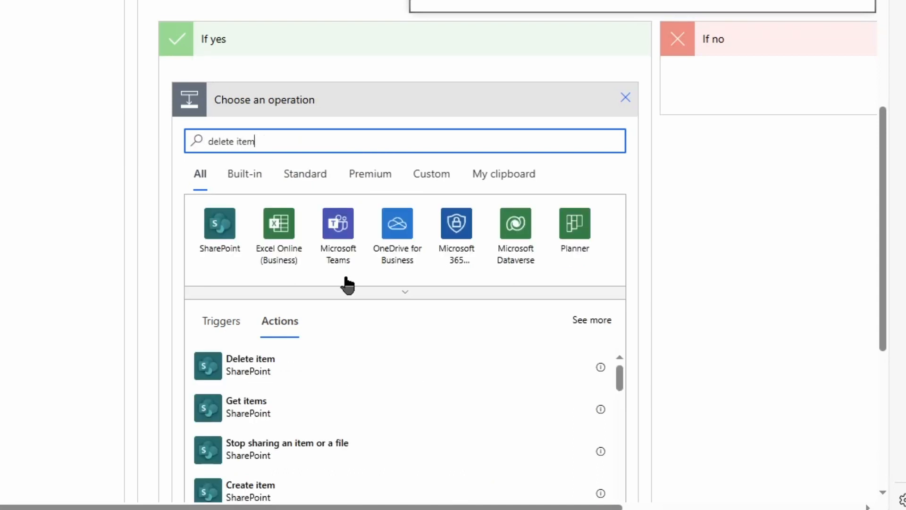
left_click(250, 364)
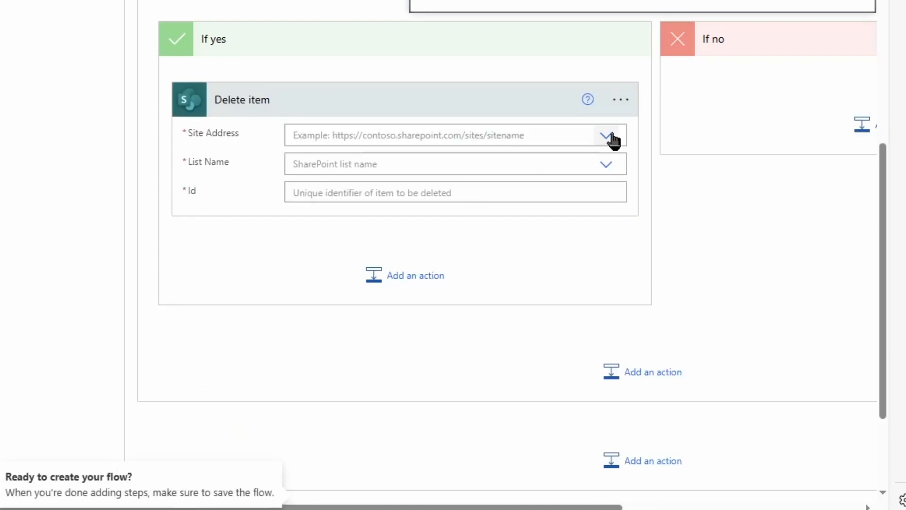
Step: Target DevEng's Empty Folder Test list and use the ID dynamic content as the item Id
left_click(606, 135)
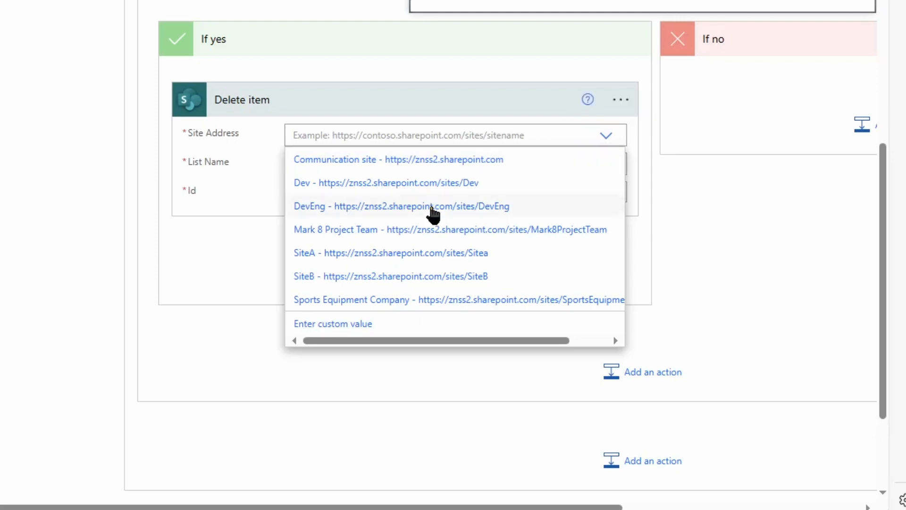
left_click(402, 206)
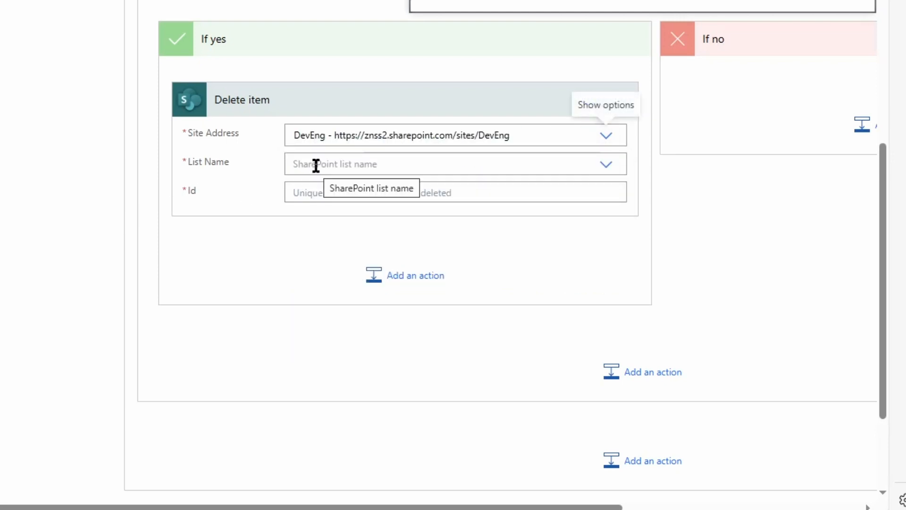
left_click(454, 163)
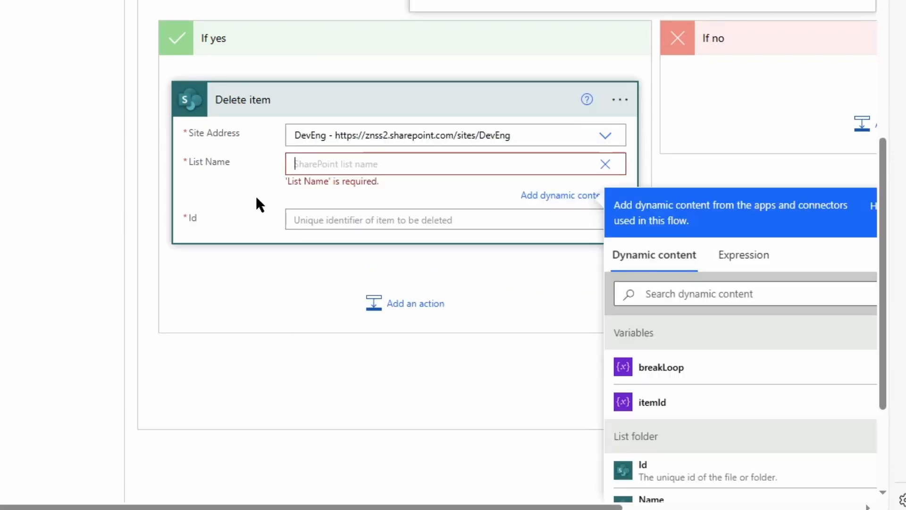
type("Em")
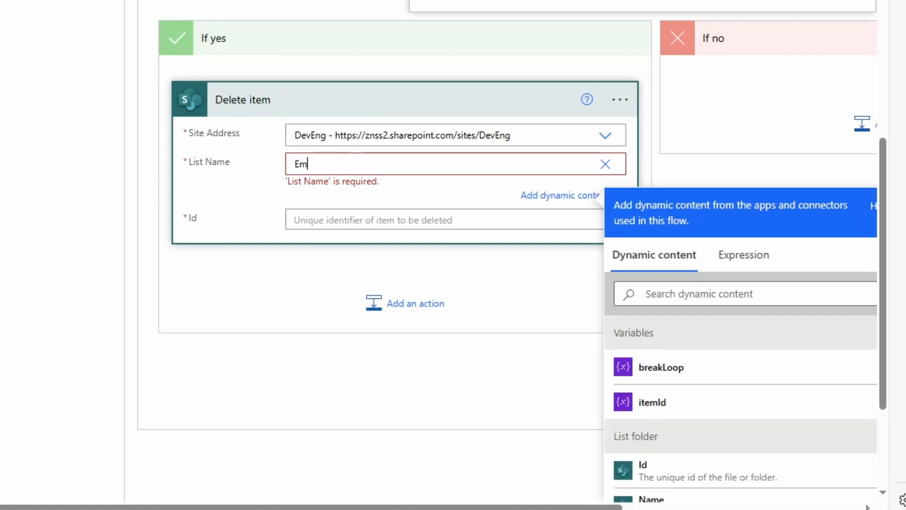
type("Empty Folder Test")
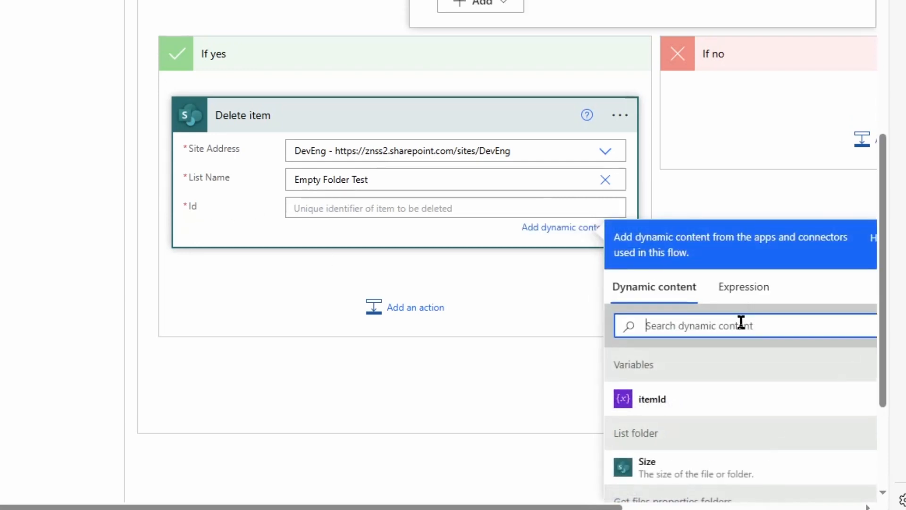
type("id")
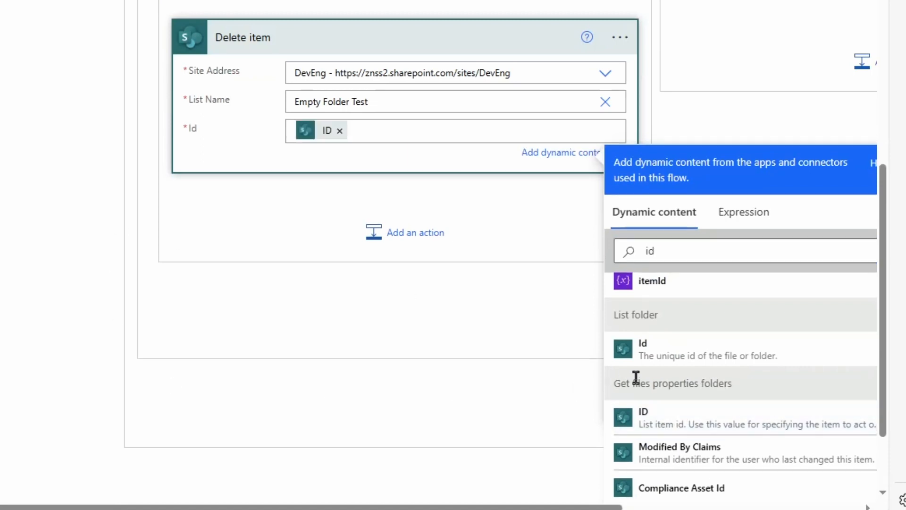
mouse_move(769, 393)
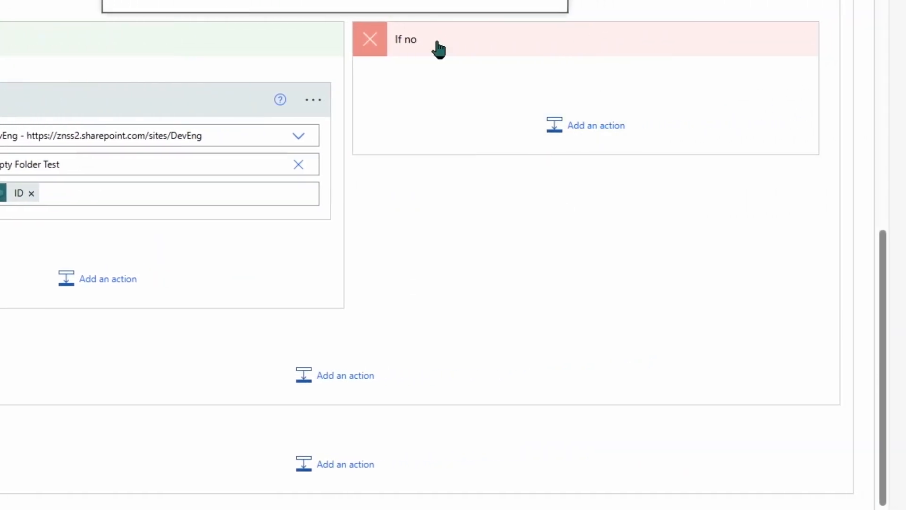
mouse_move(515, 177)
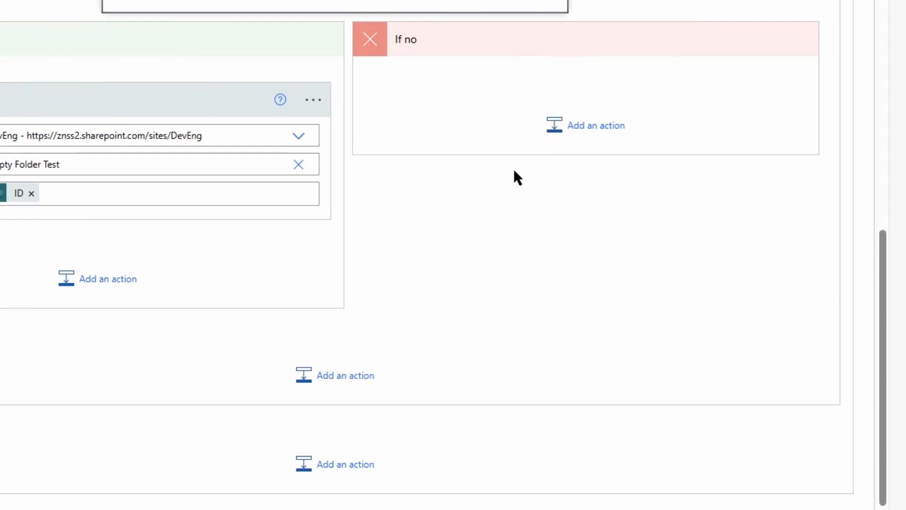
mouse_move(509, 278)
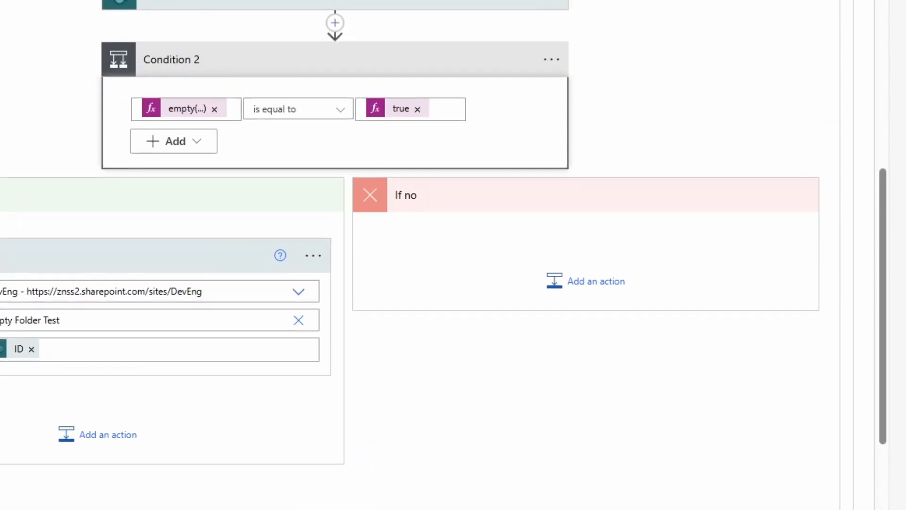
Step: Add a Set variable action in the outer If no branch below Apply to each
left_click(585, 282)
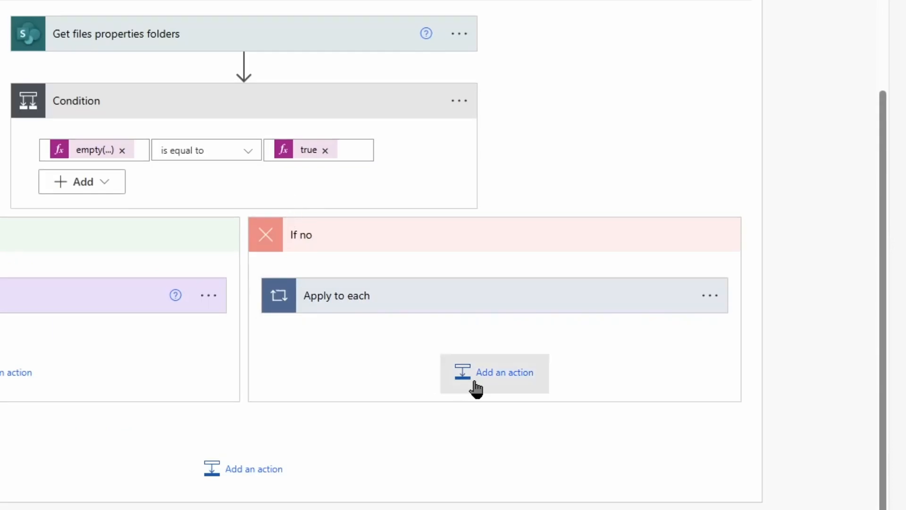
mouse_move(364, 381)
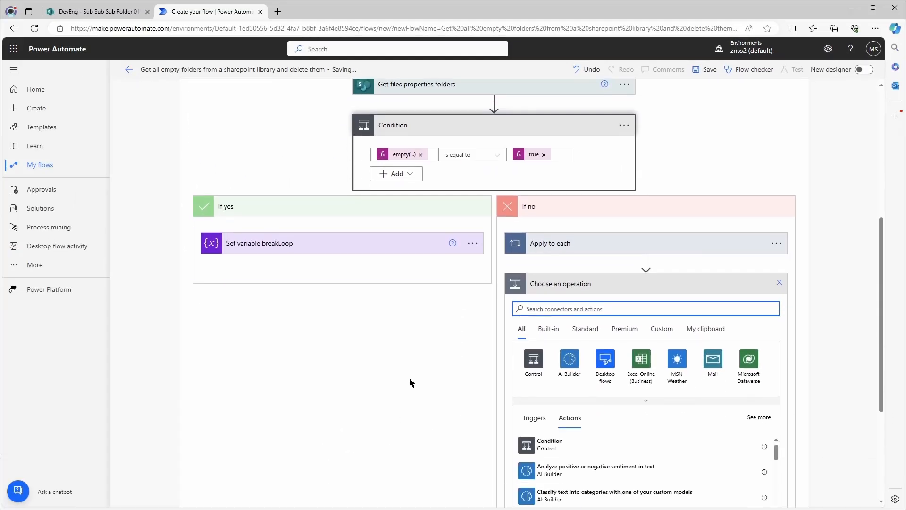
type("set var")
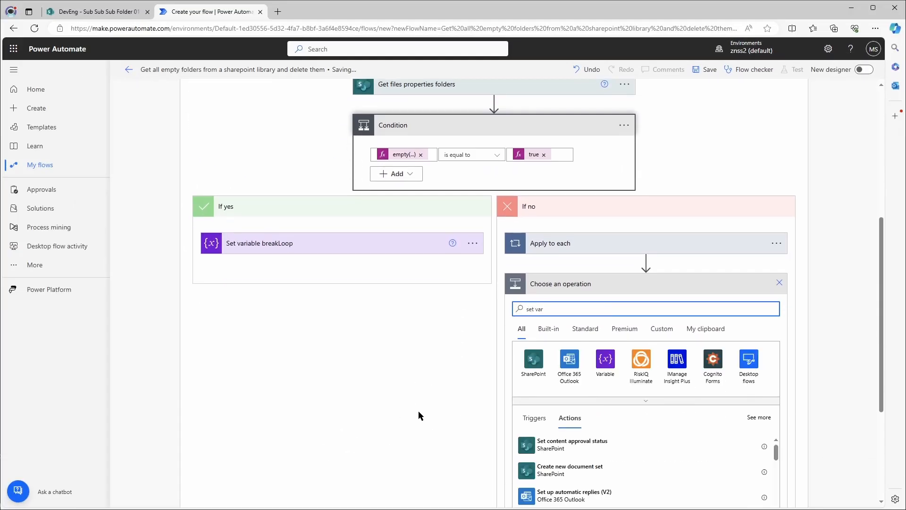
scroll("down", 3)
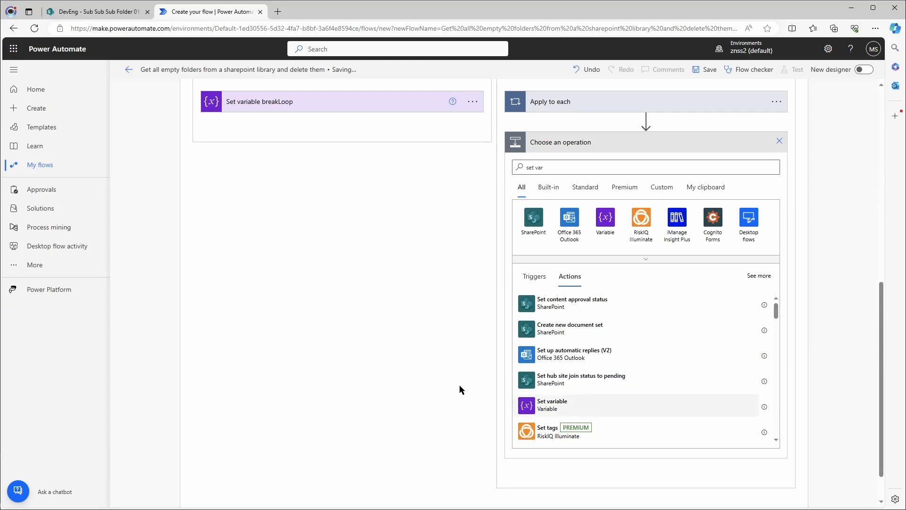
left_click(552, 405)
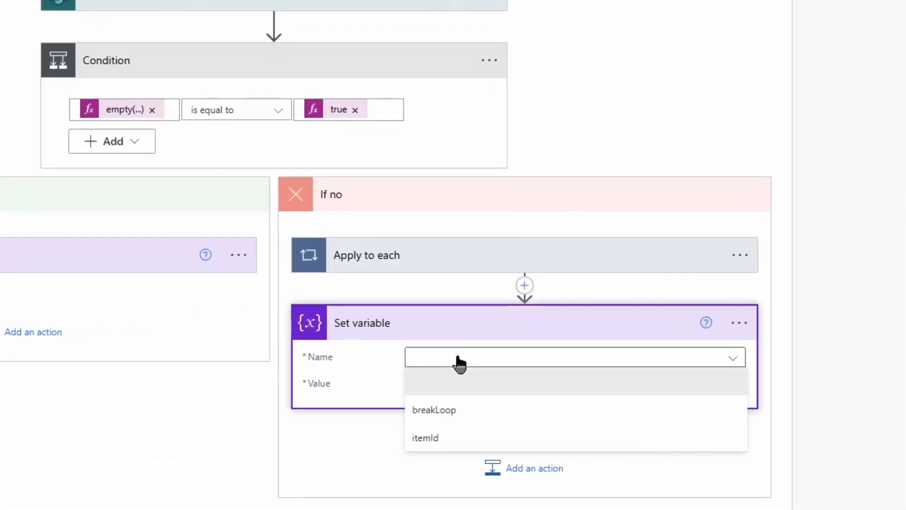
Step: Assign the itemId variable a last(...) ID expression as its value
left_click(424, 437)
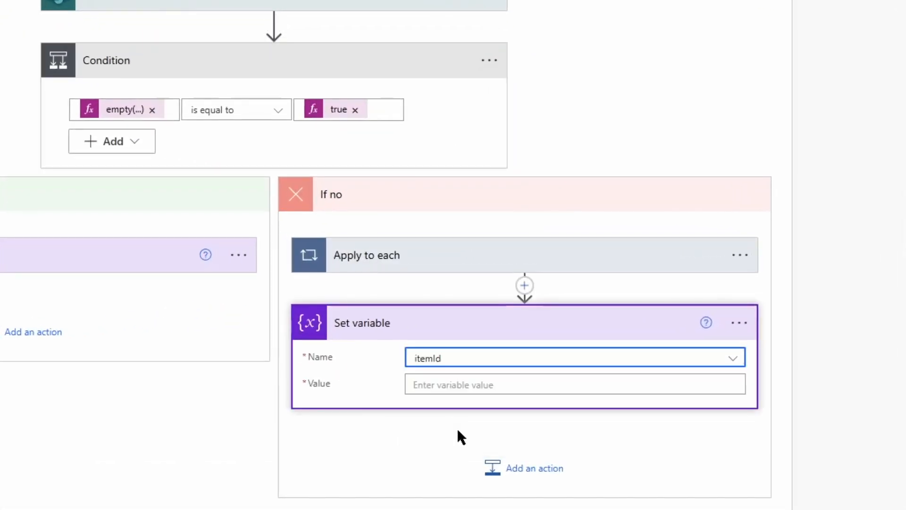
left_click(575, 385)
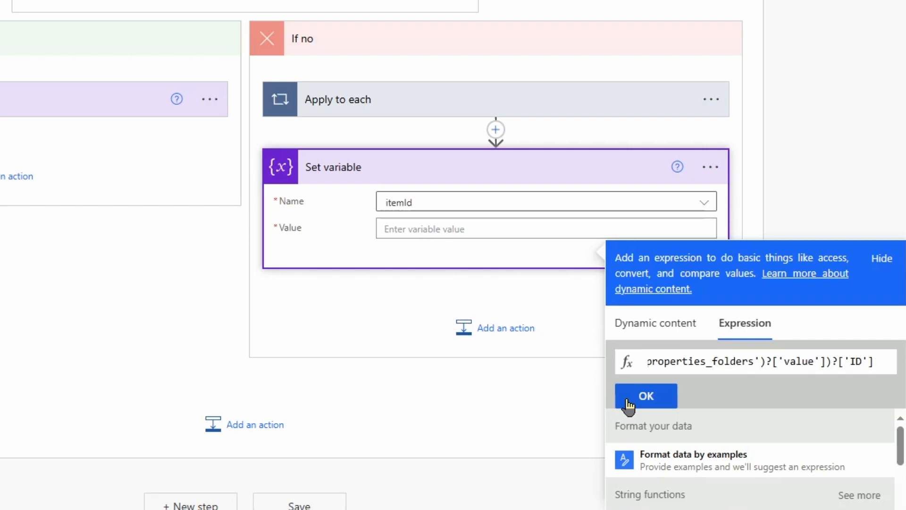
left_click(645, 395)
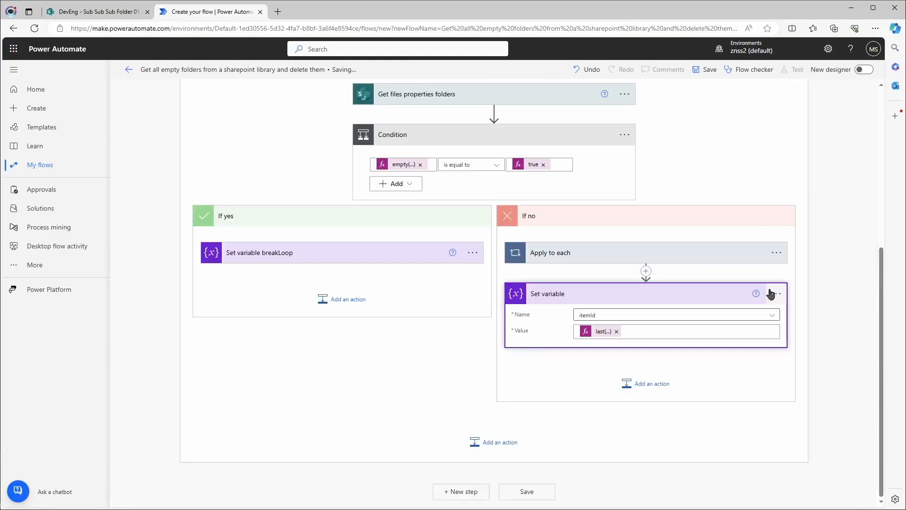
Step: Rename the action to 'Set variable itemId'
left_click(548, 293)
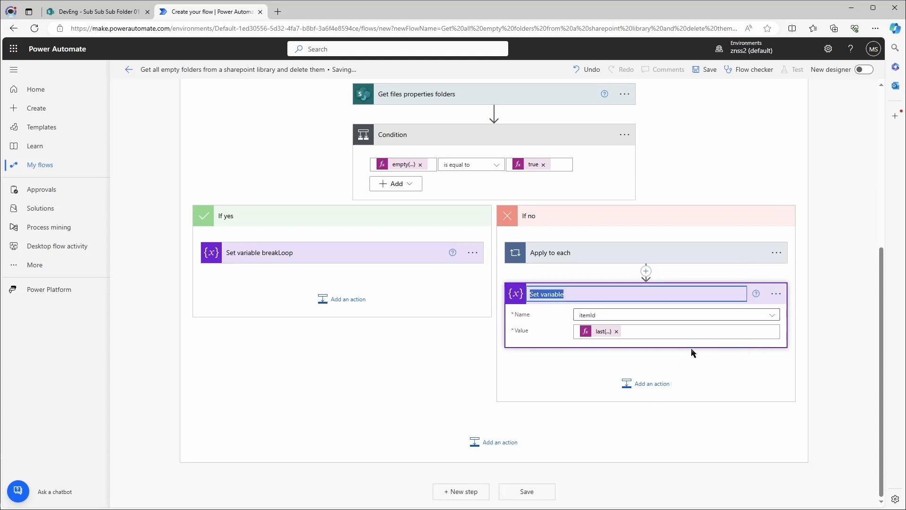
type("itemId")
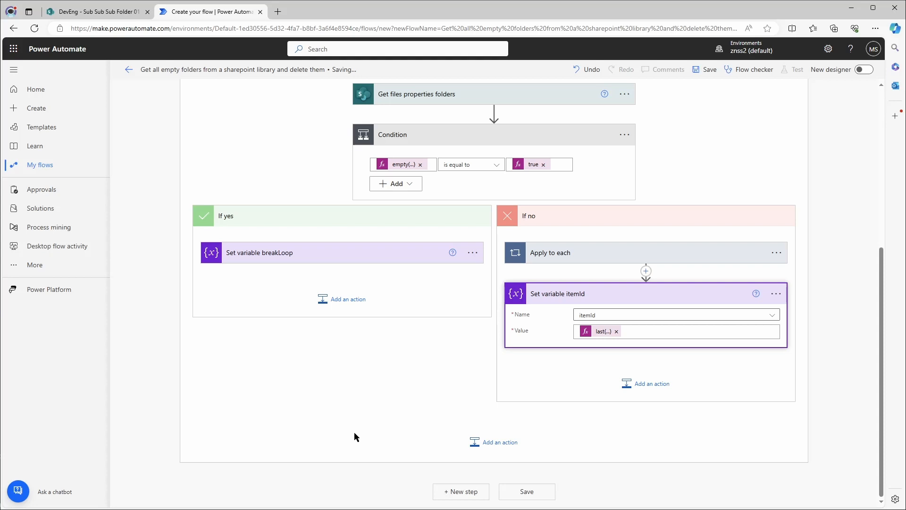
mouse_move(292, 431)
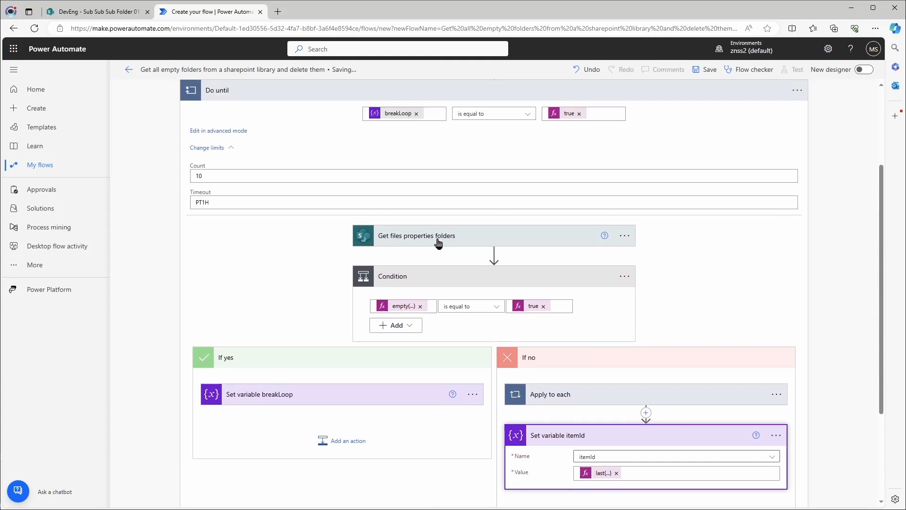
Step: Change the Do until loop's count limit from 10 to 7
left_click(416, 235)
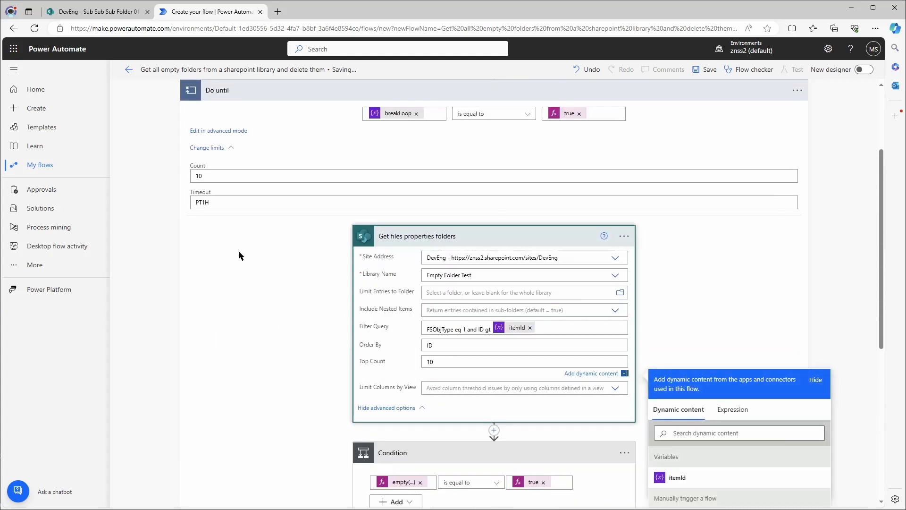
type("7")
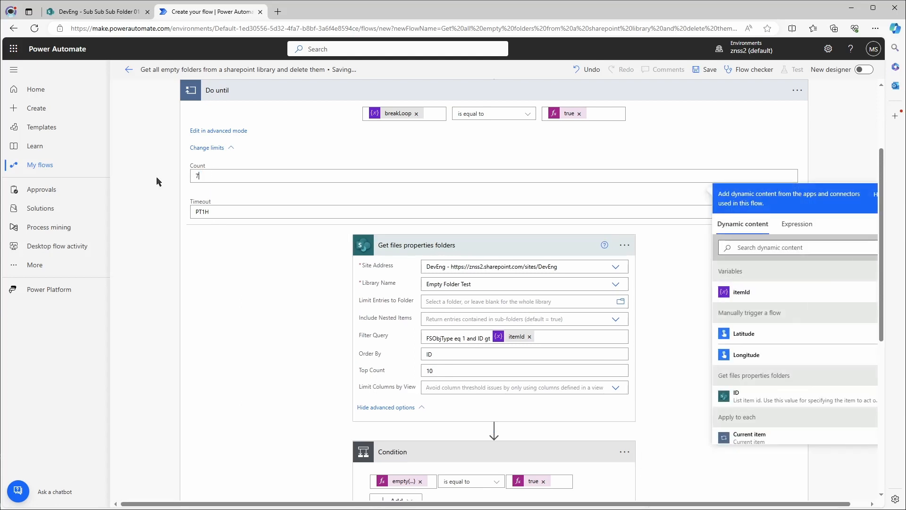
left_click(276, 307)
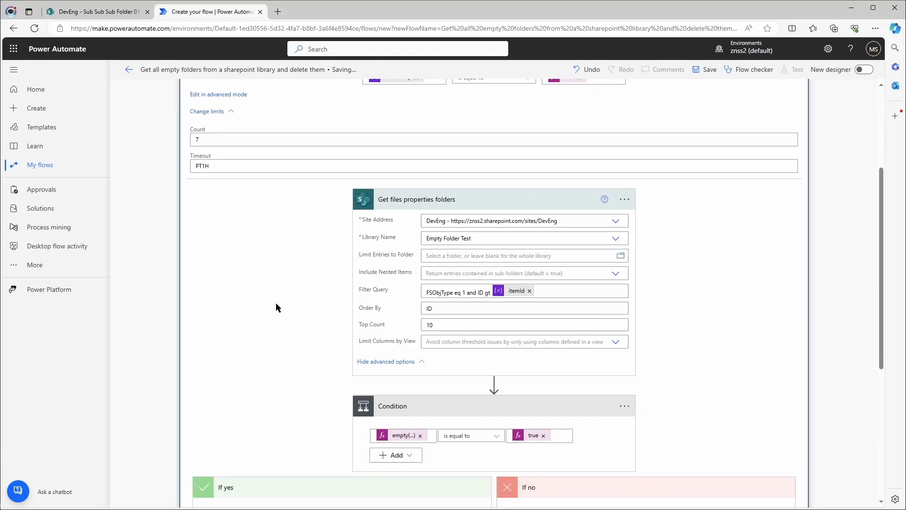
scroll("down", 3)
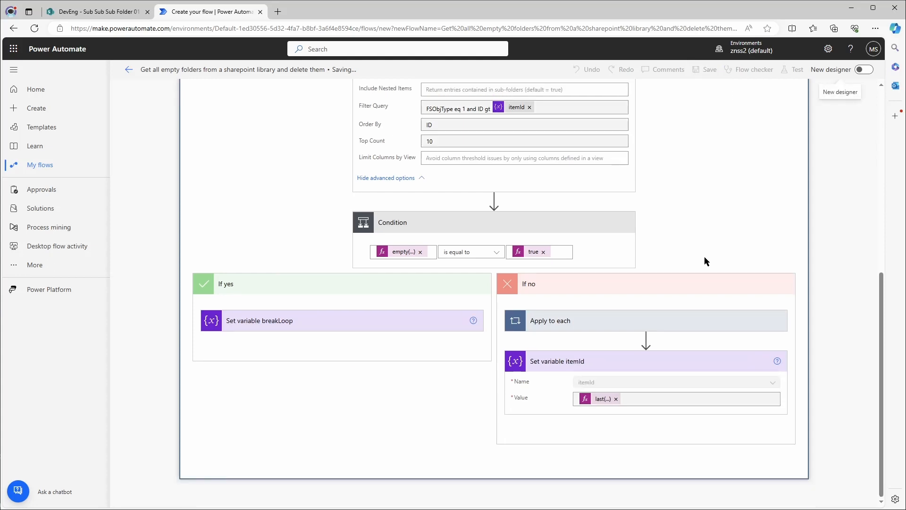
Step: Test-run the flow
left_click(797, 69)
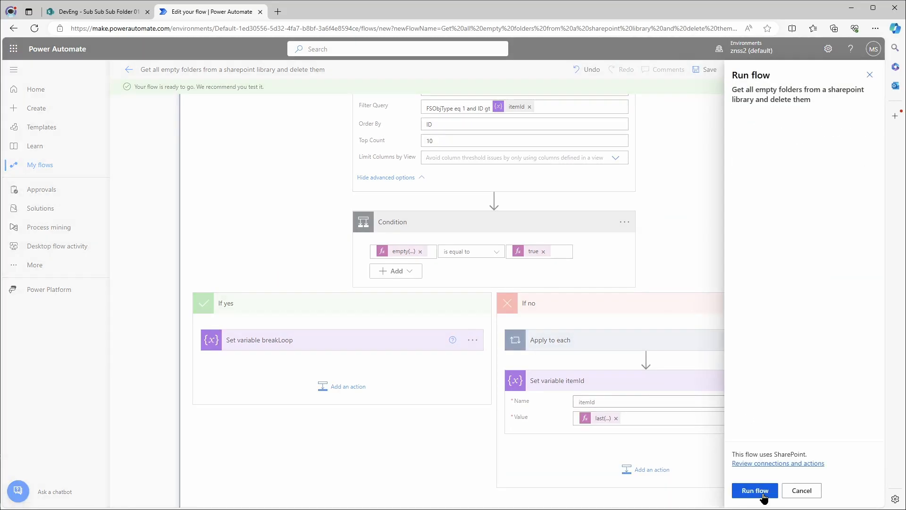
left_click(802, 490)
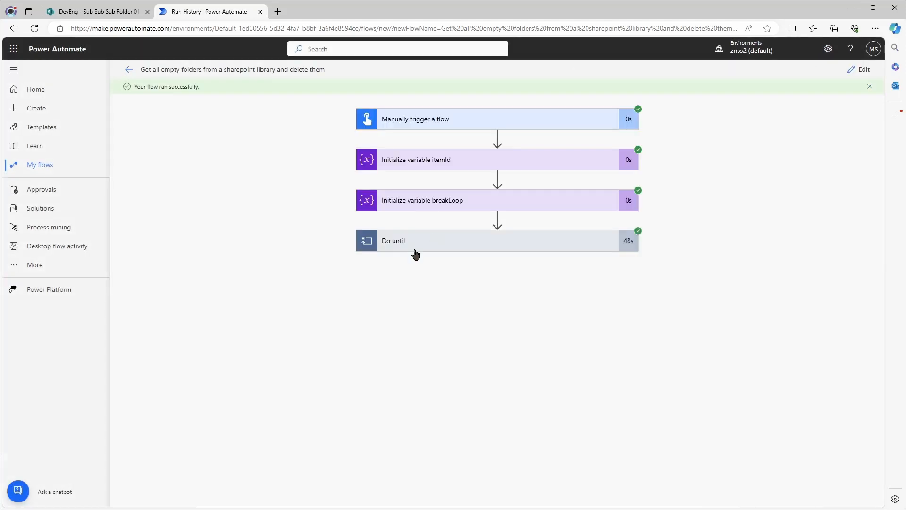
Step: Expand the Do until run history and step to the iteration where item 247 was deleted
left_click(392, 240)
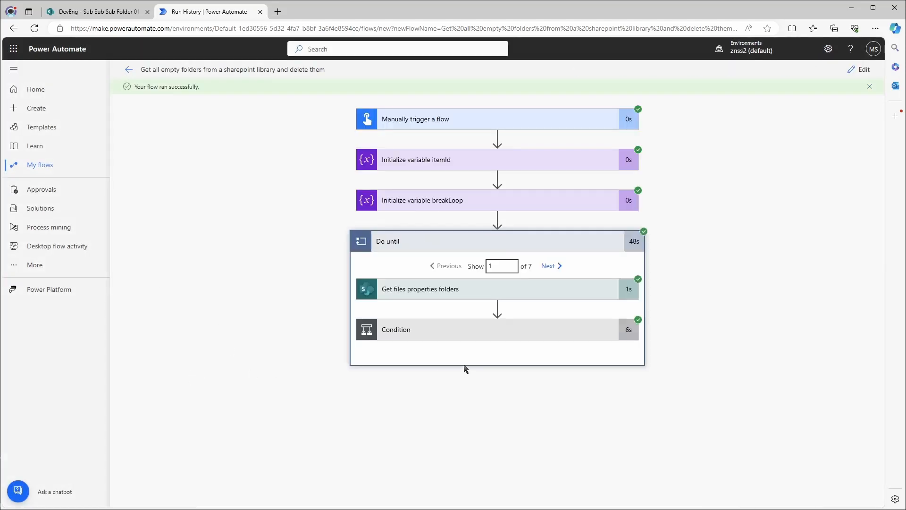
mouse_move(467, 345)
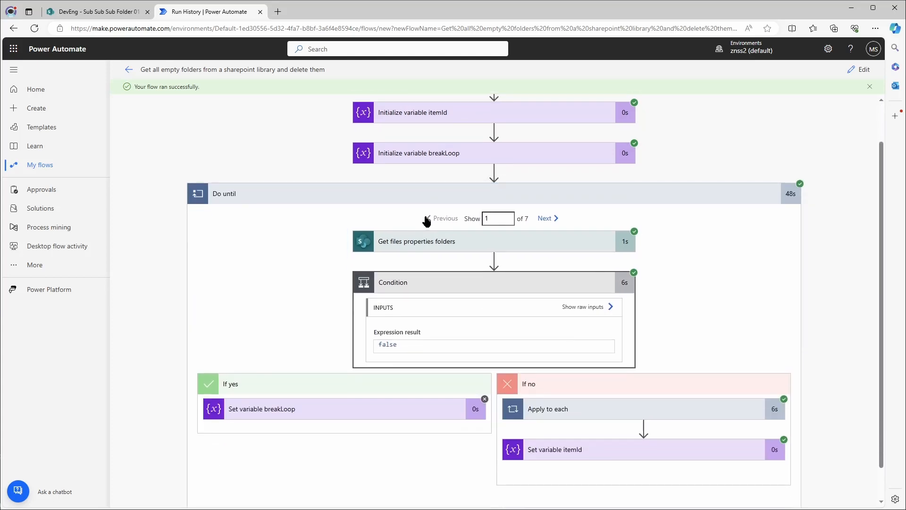
mouse_move(513, 230)
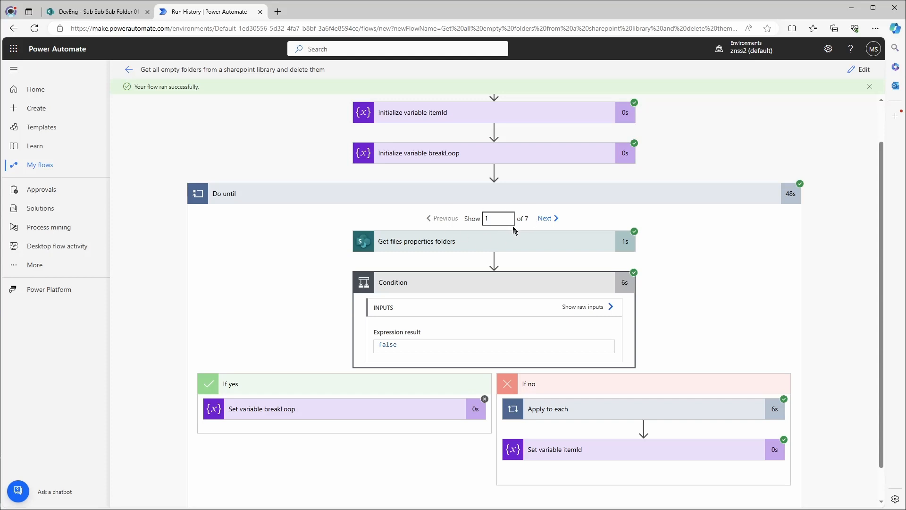
scroll("down", 3)
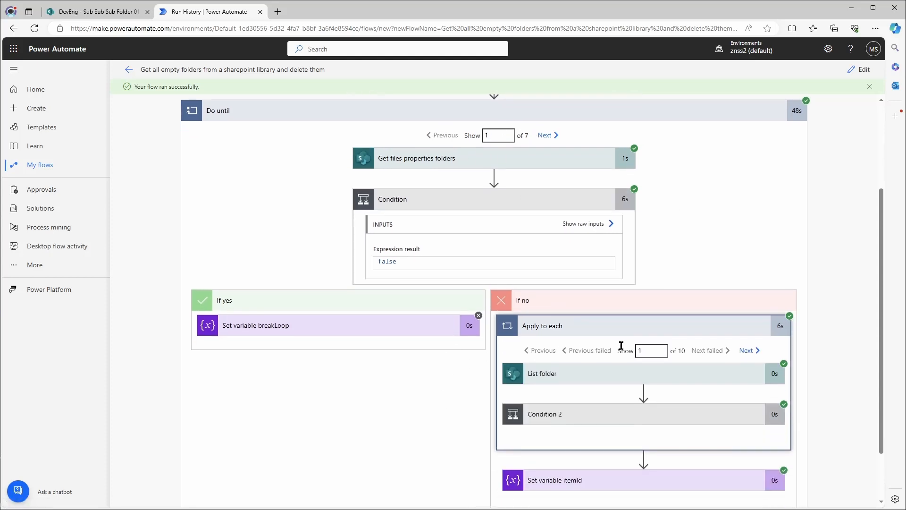
mouse_move(653, 367)
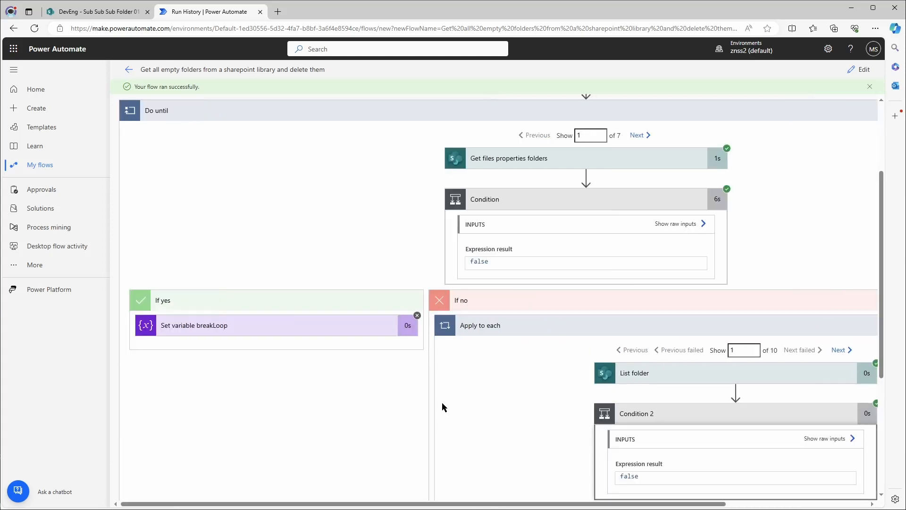
left_click(838, 349)
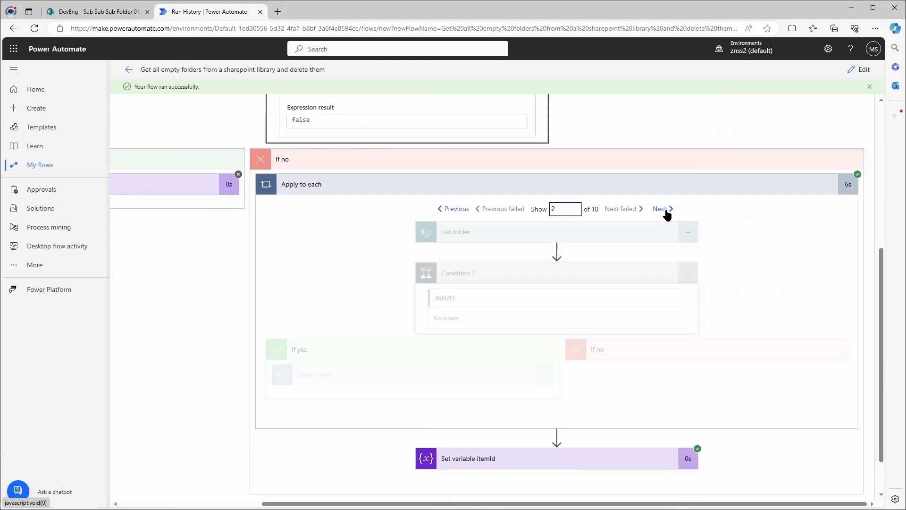
left_click(661, 209)
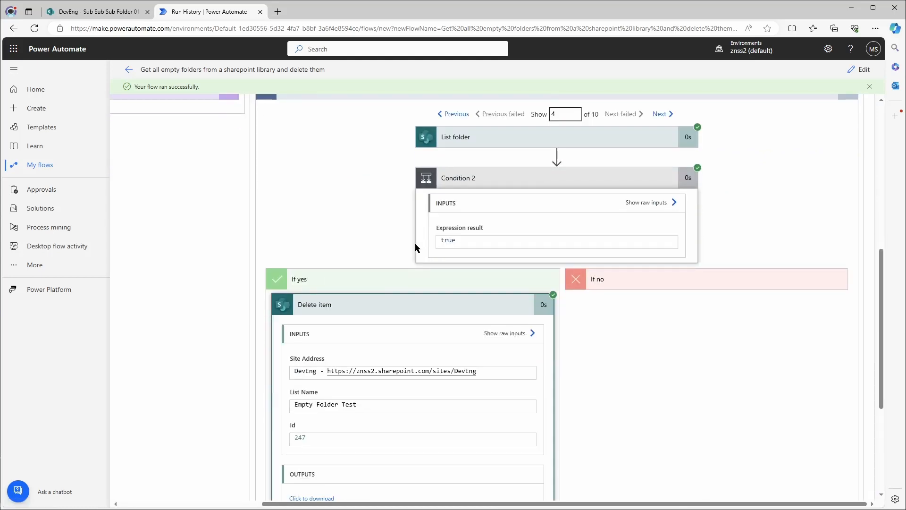
mouse_move(229, 144)
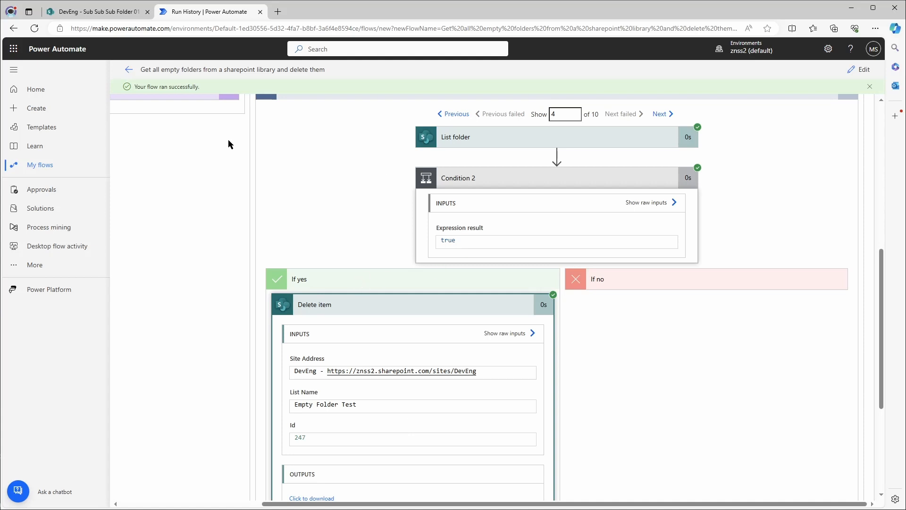
mouse_move(249, 151)
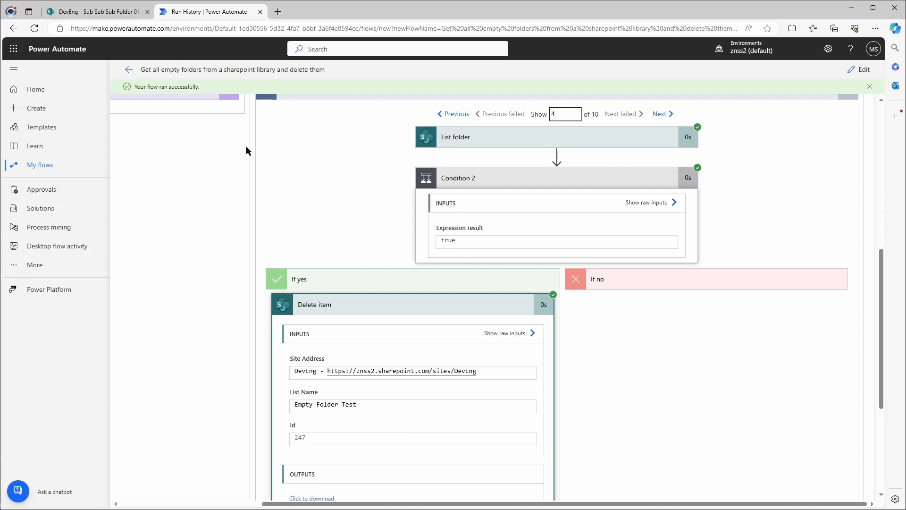
left_click(96, 11)
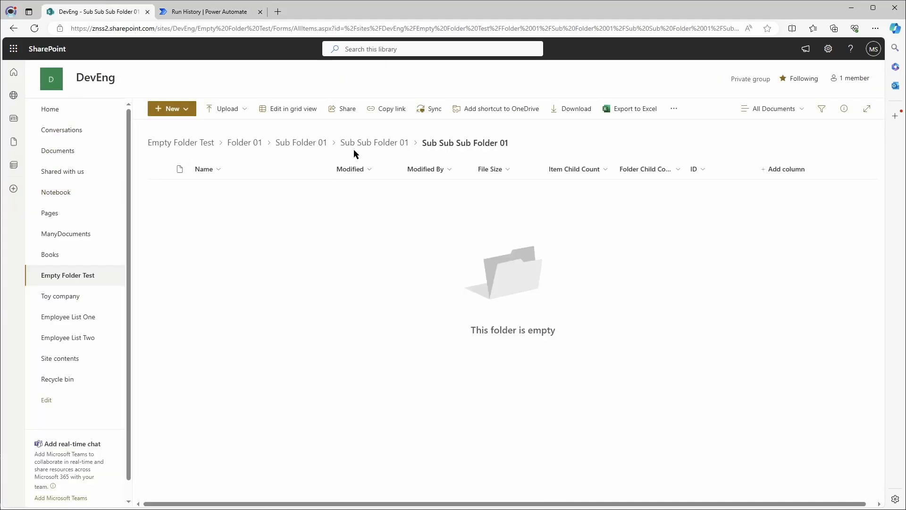
left_click(375, 142)
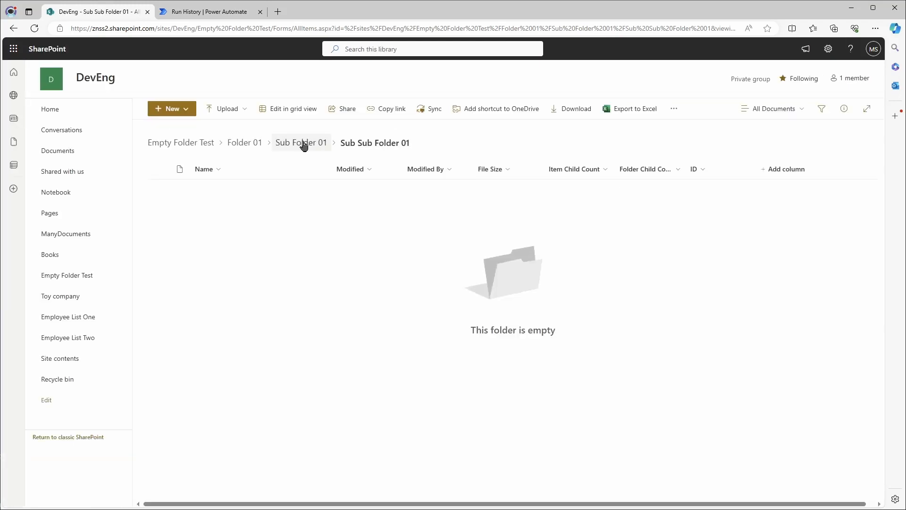
left_click(302, 143)
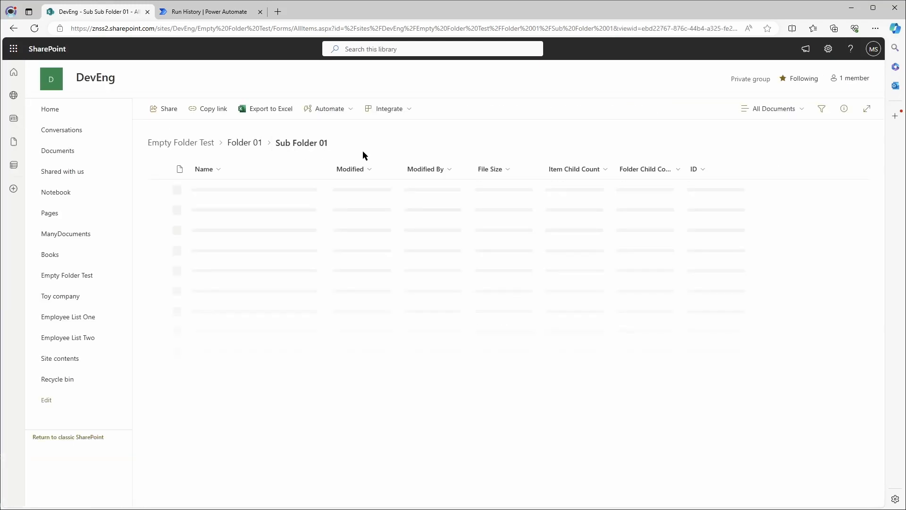
left_click(208, 12)
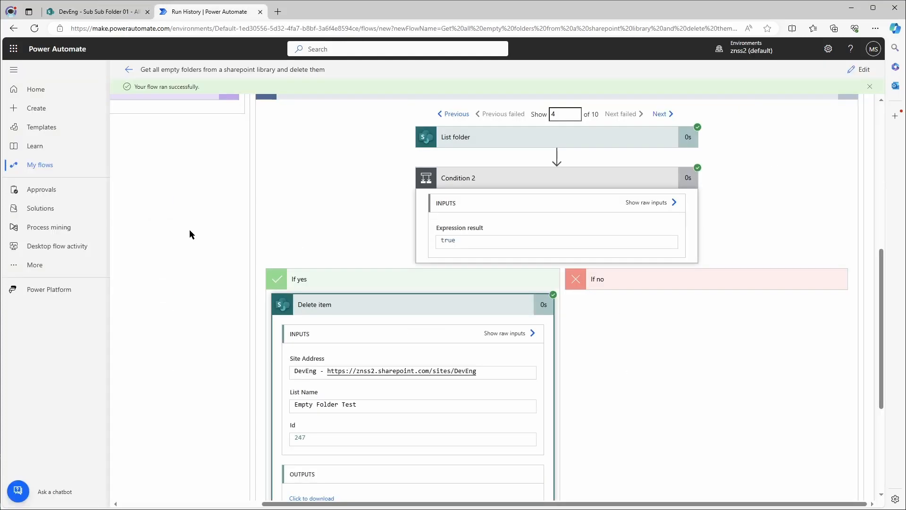